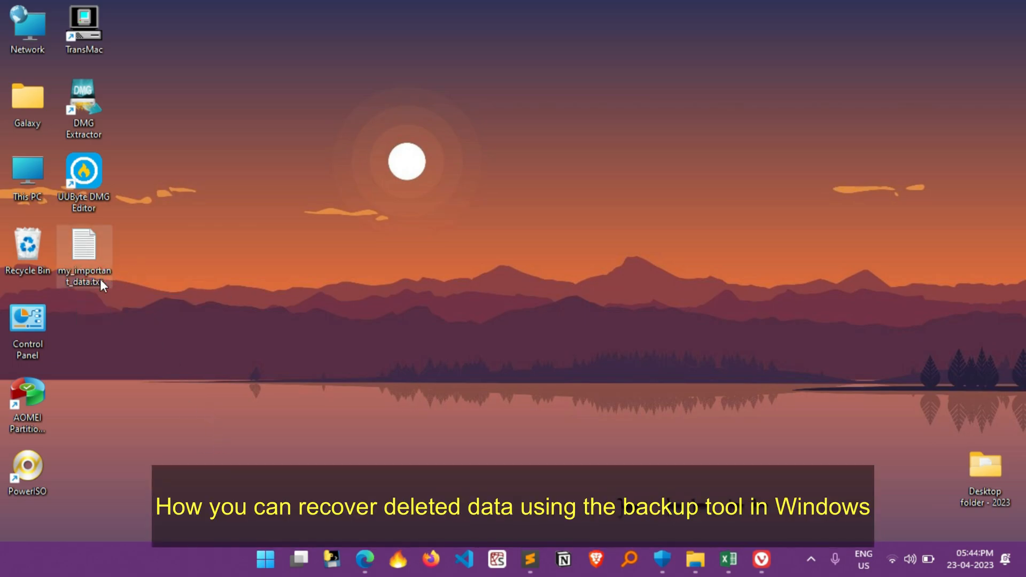
Step: Read my_important_data.txt in Notepad, close it, then delete the file from the desktop
double_click(83, 246)
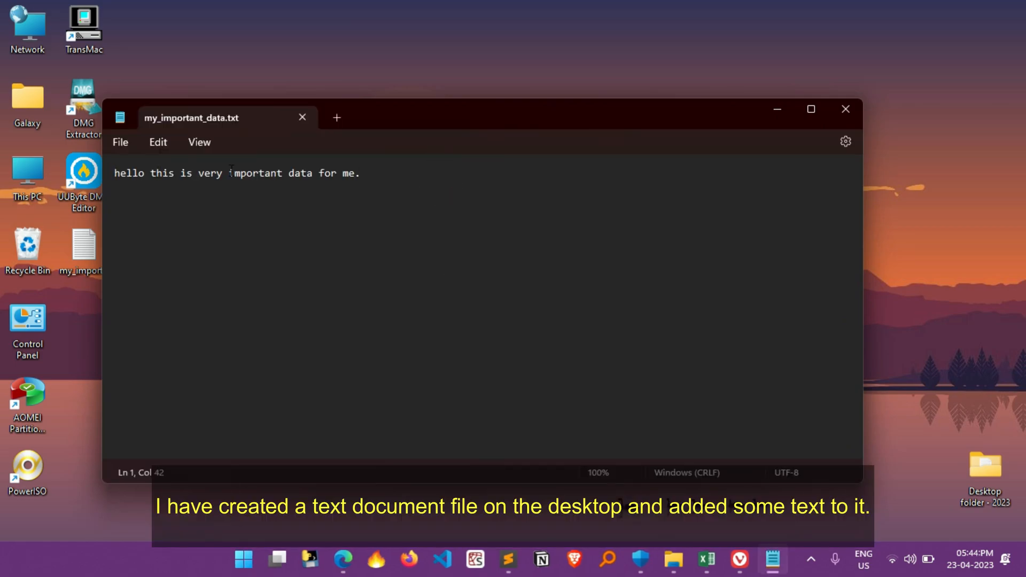
mouse_move(521, 181)
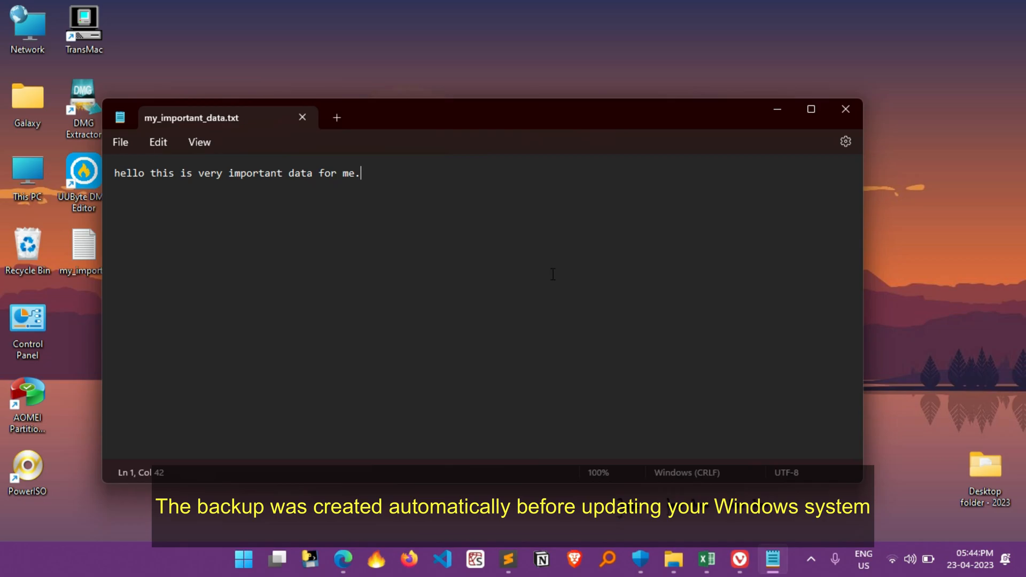
left_click(845, 109)
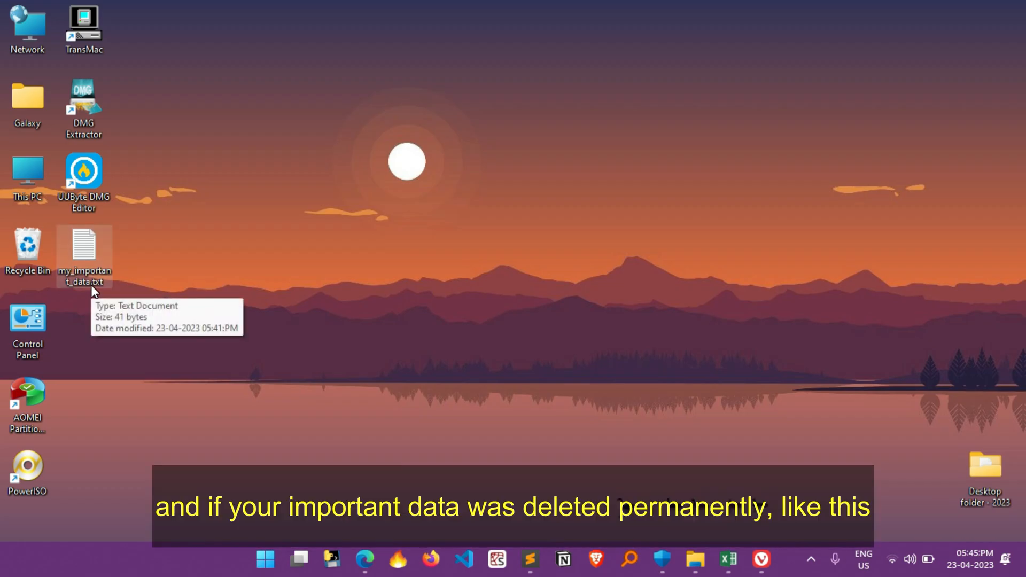
right_click(83, 248)
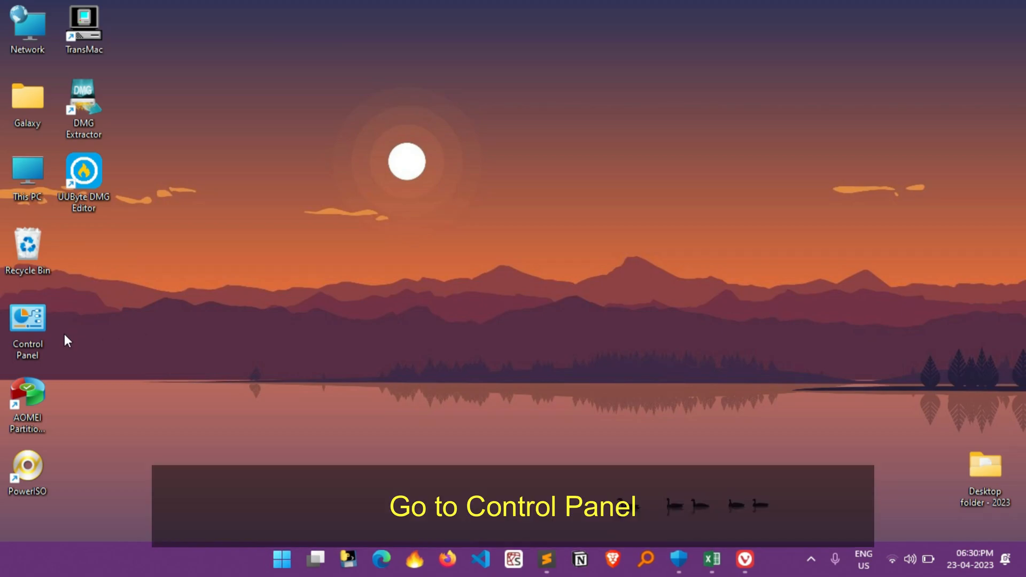
Step: Reach Back up and Restore (Windows 7) via System and Security, showing the 32 GB (H:) backup
double_click(28, 317)
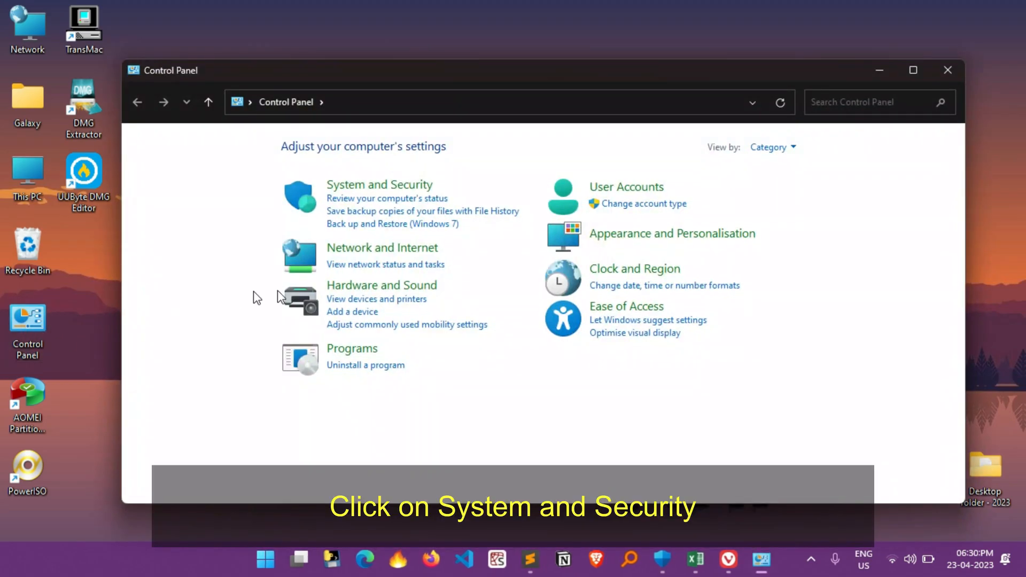
left_click(391, 184)
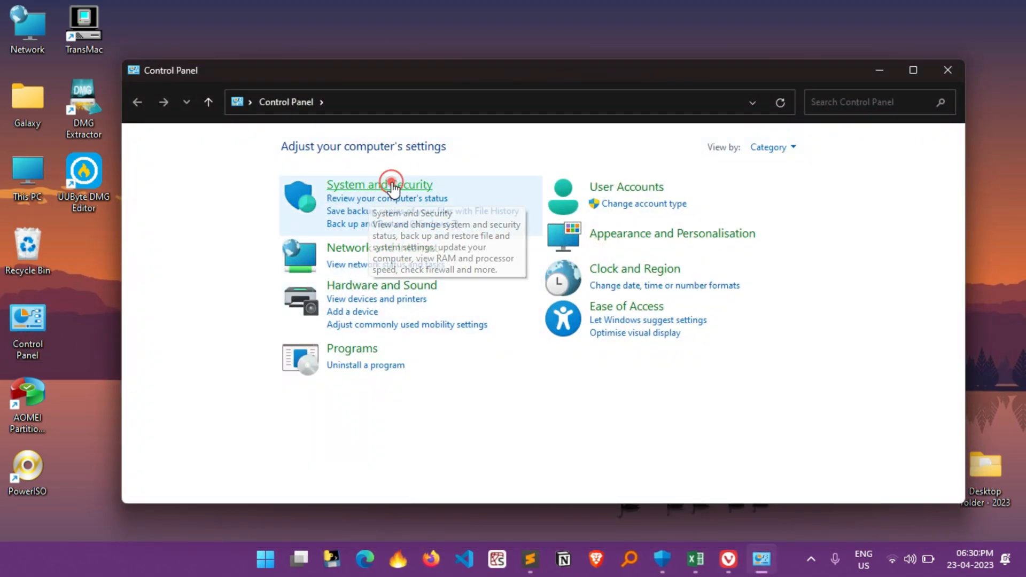
left_click(390, 184)
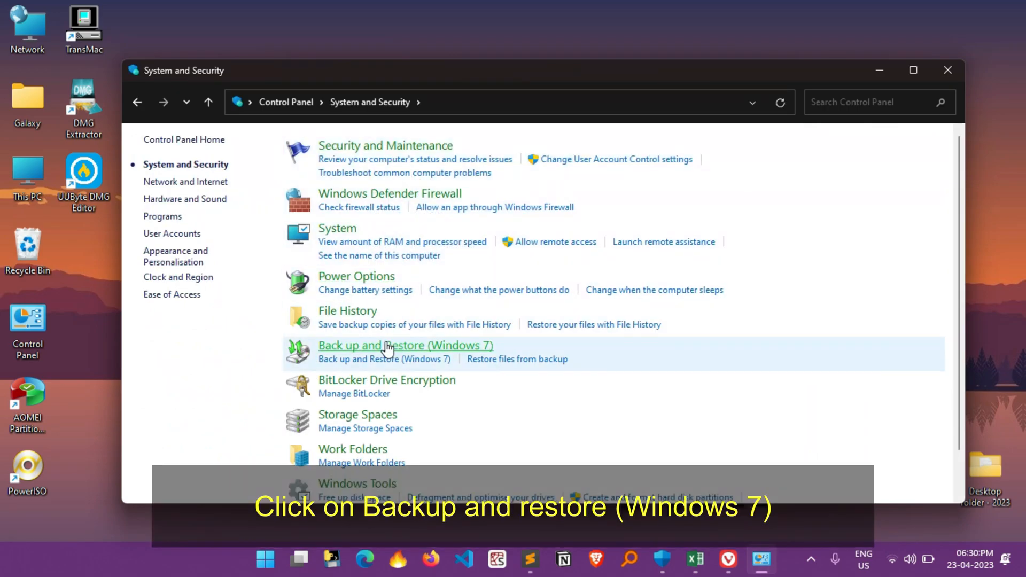
left_click(406, 346)
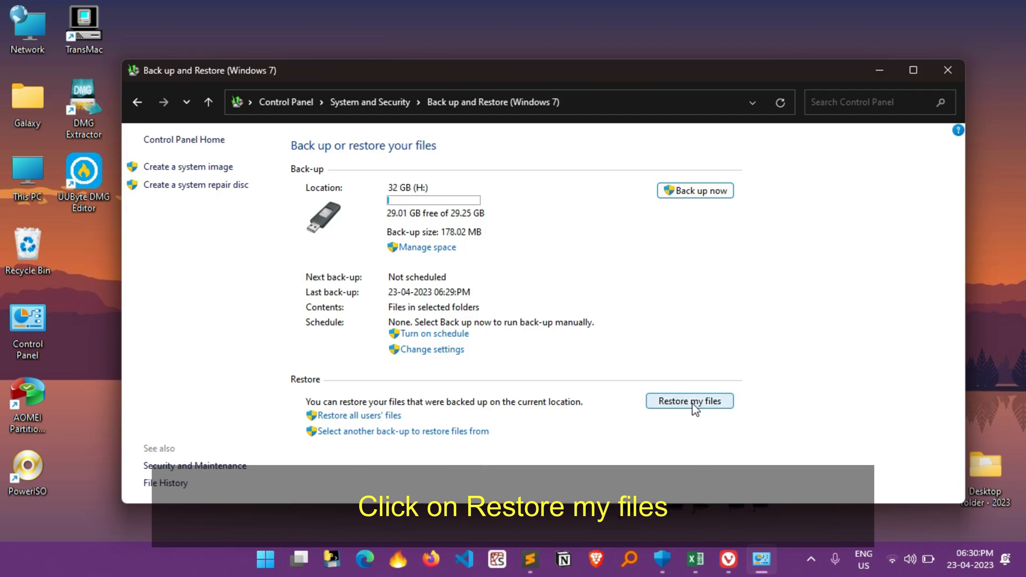
Step: Start Restore my files and search the backup for 'important', finding important data.txt
left_click(690, 400)
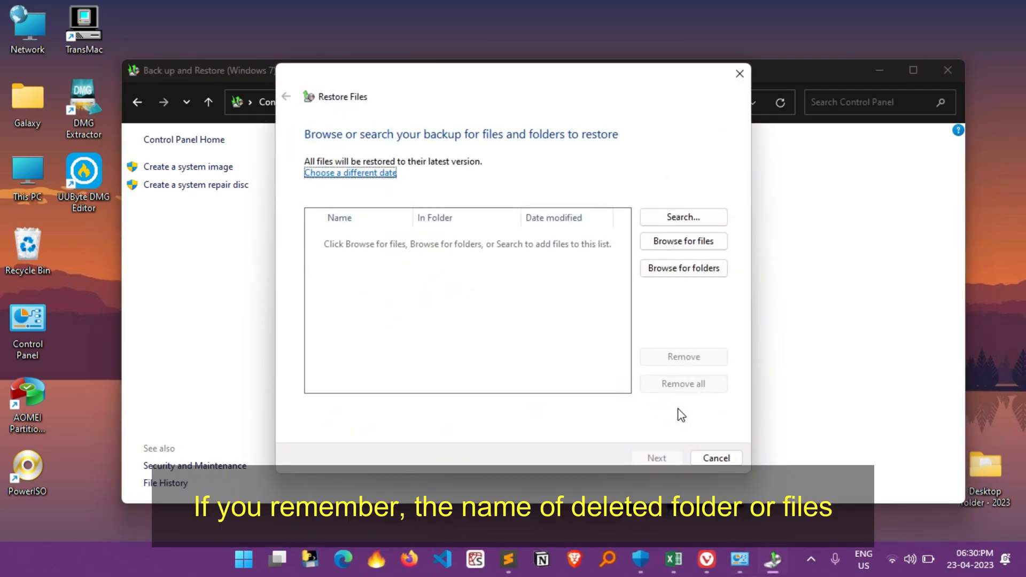
mouse_move(677, 408)
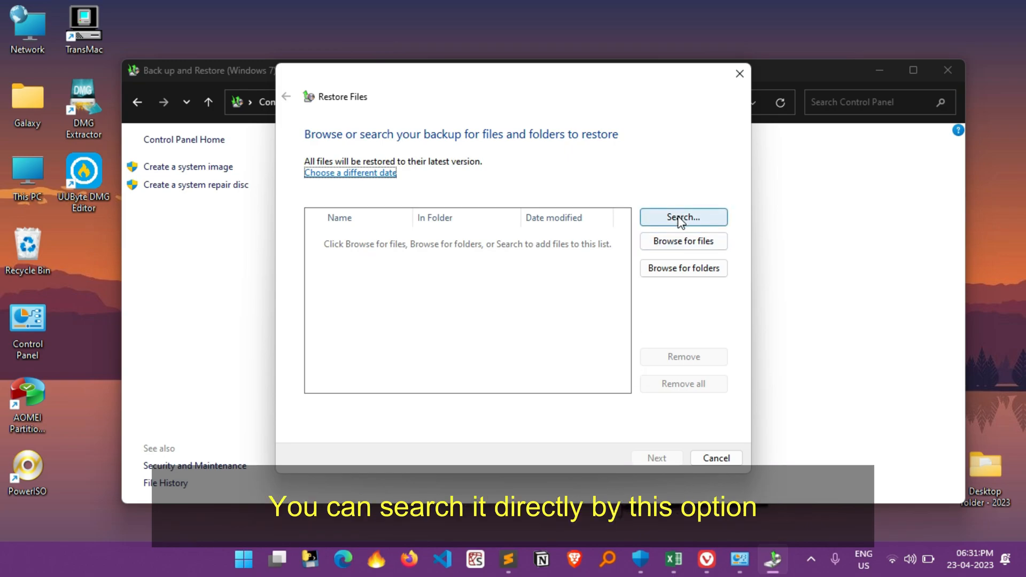
left_click(684, 217)
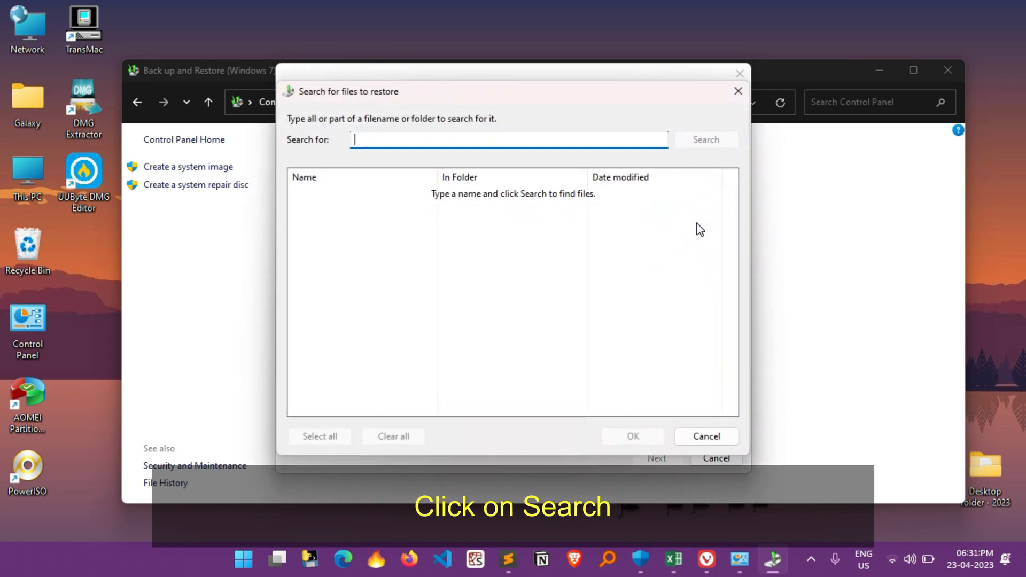
left_click(568, 145)
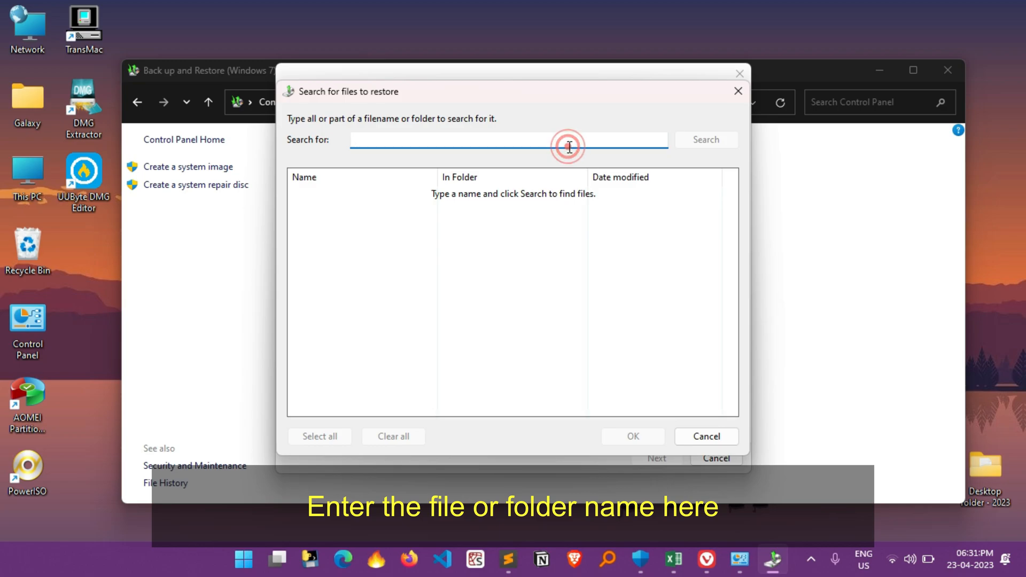
type("imo")
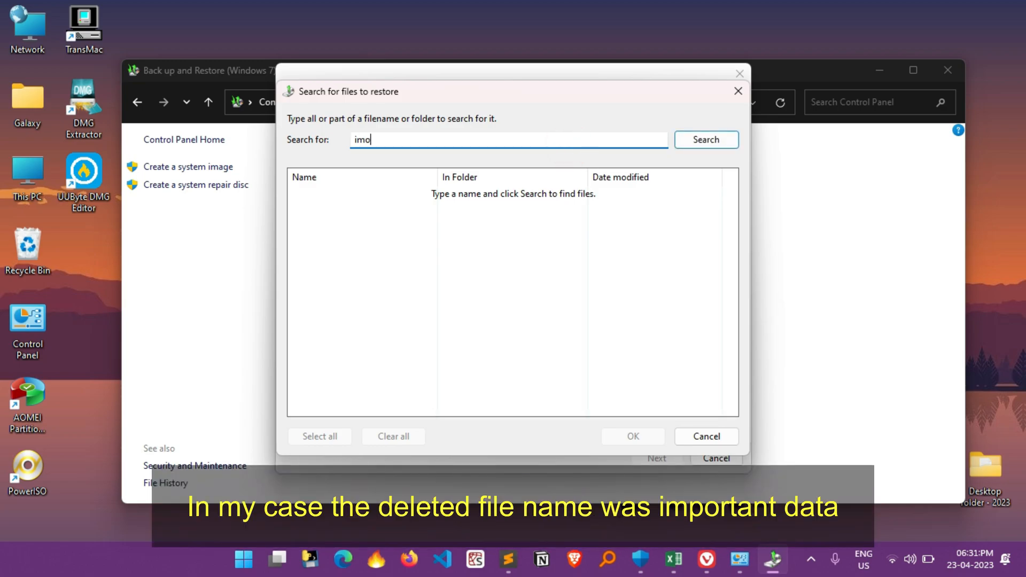
type("important")
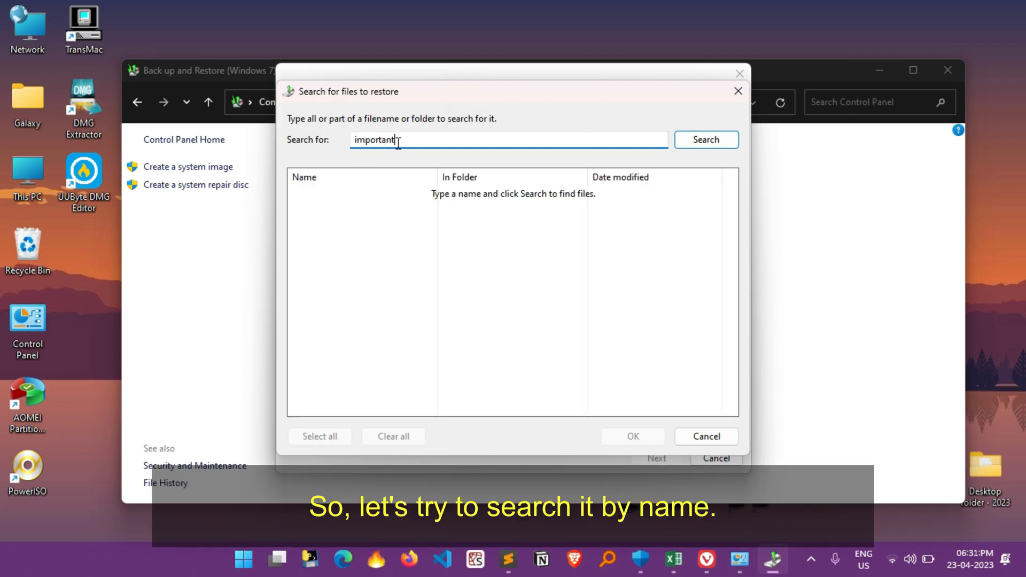
left_click(707, 139)
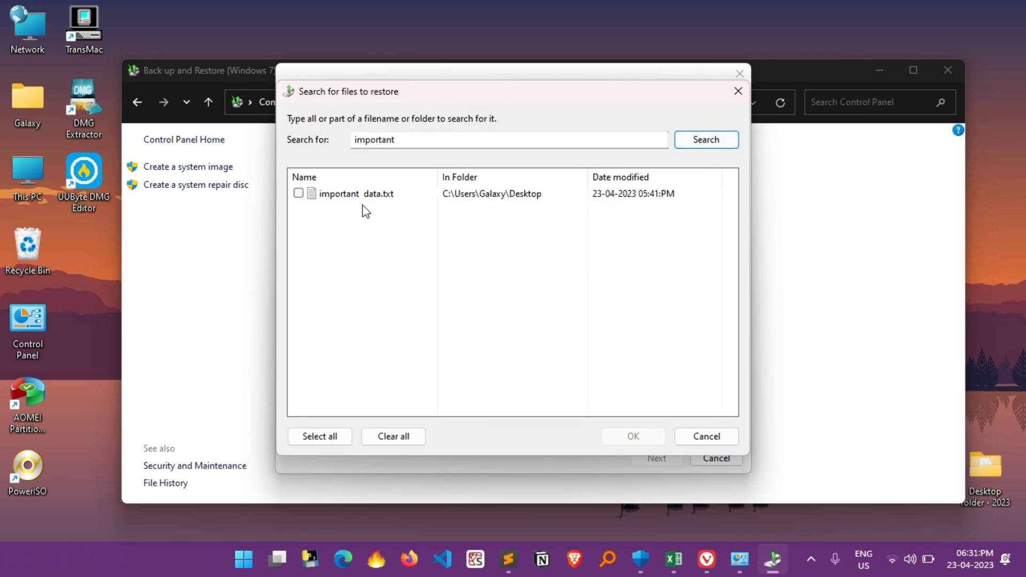
mouse_move(334, 197)
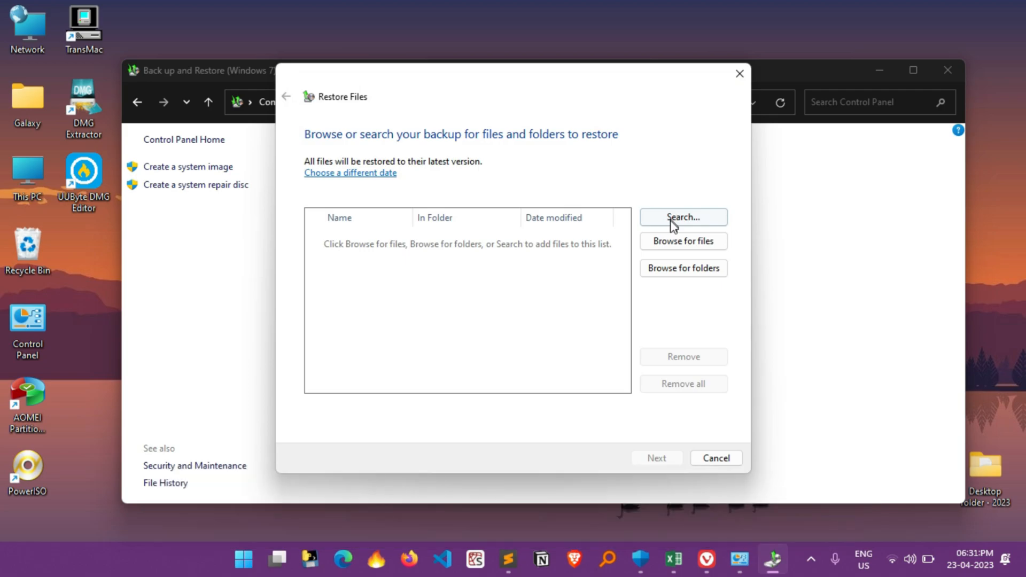
Step: Browse Backup of C: to the user's Desktop and add important data.txt to the restore list
left_click(684, 242)
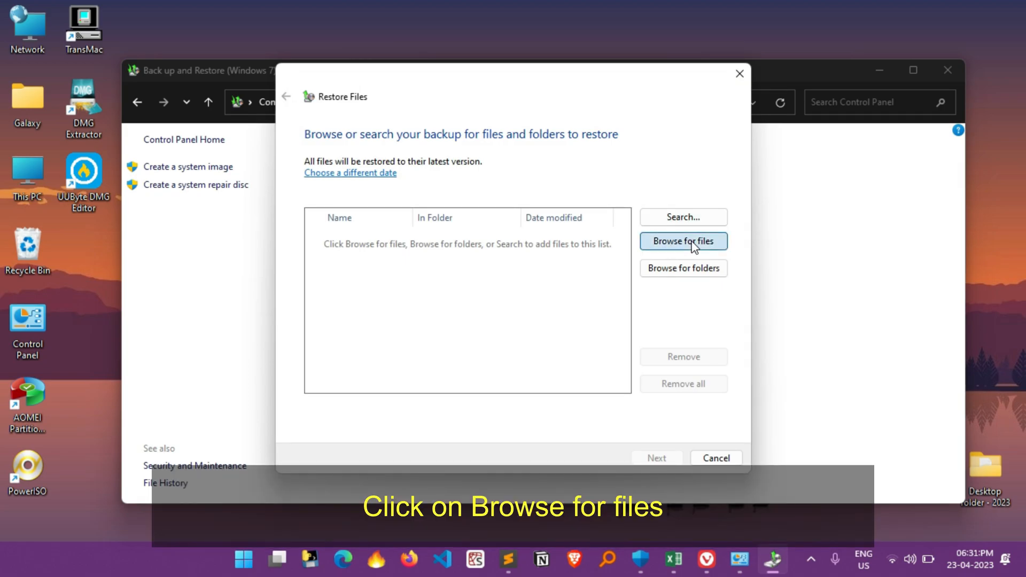
left_click(684, 242)
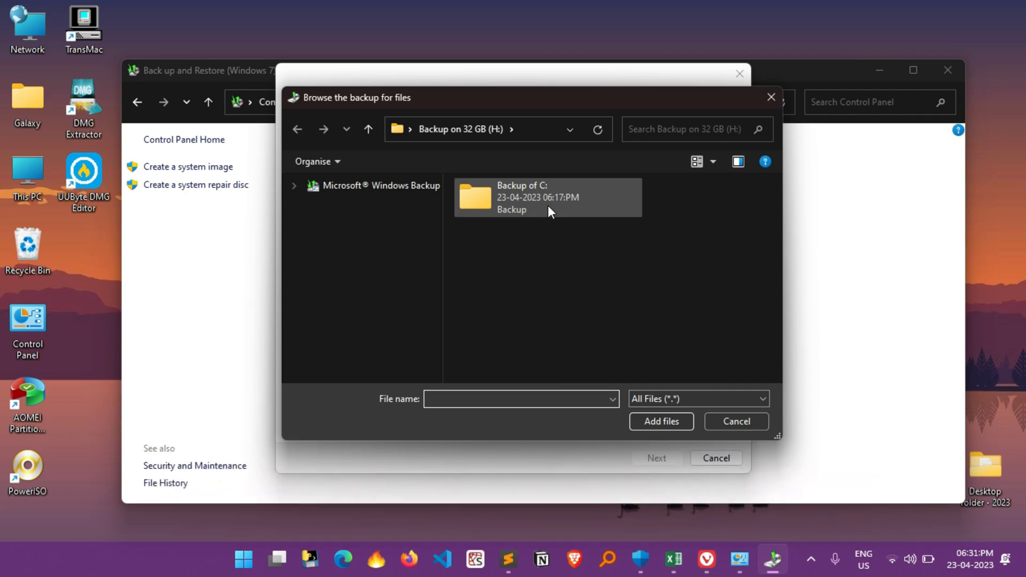
double_click(536, 196)
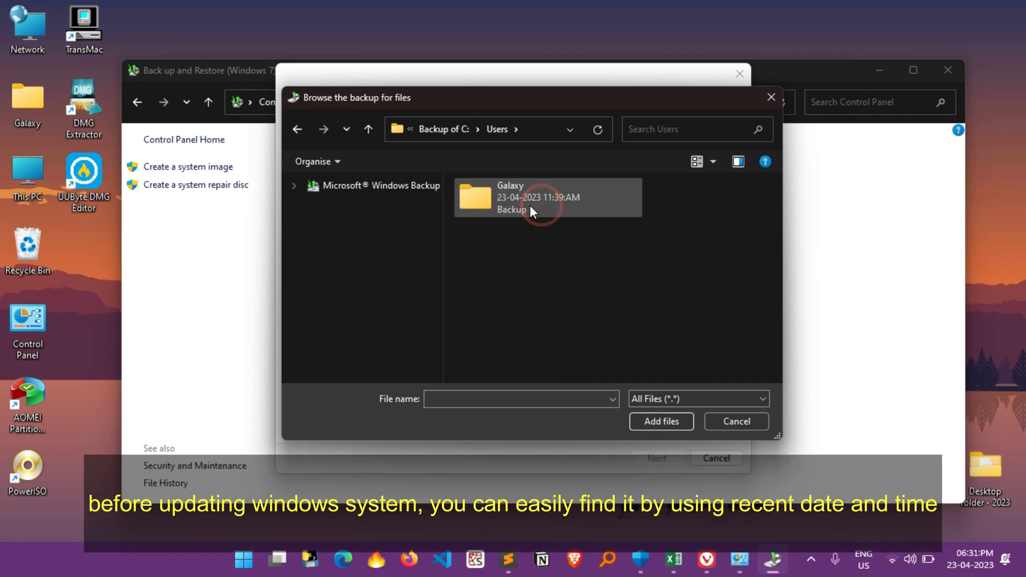
double_click(511, 196)
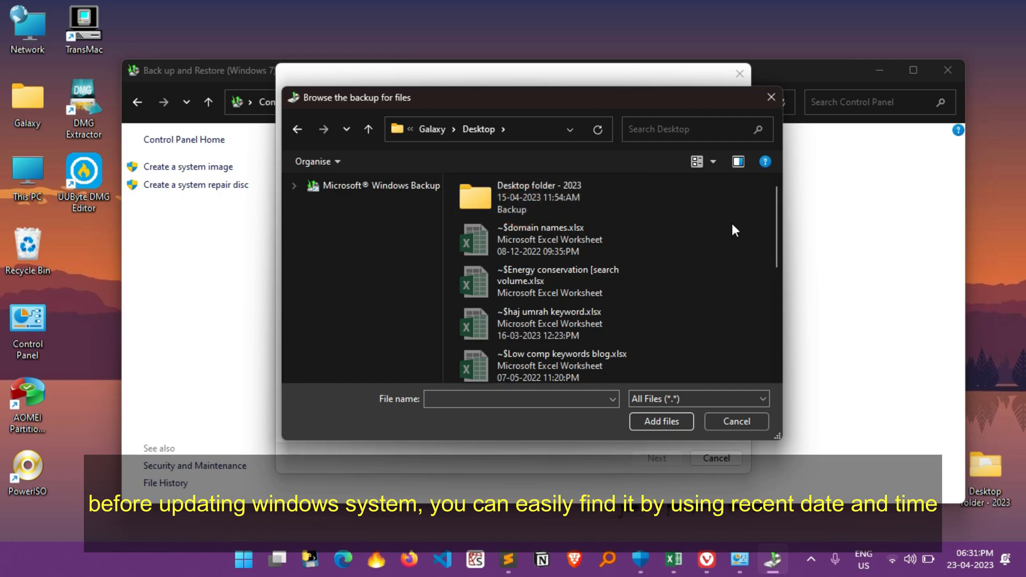
scroll("down", 3)
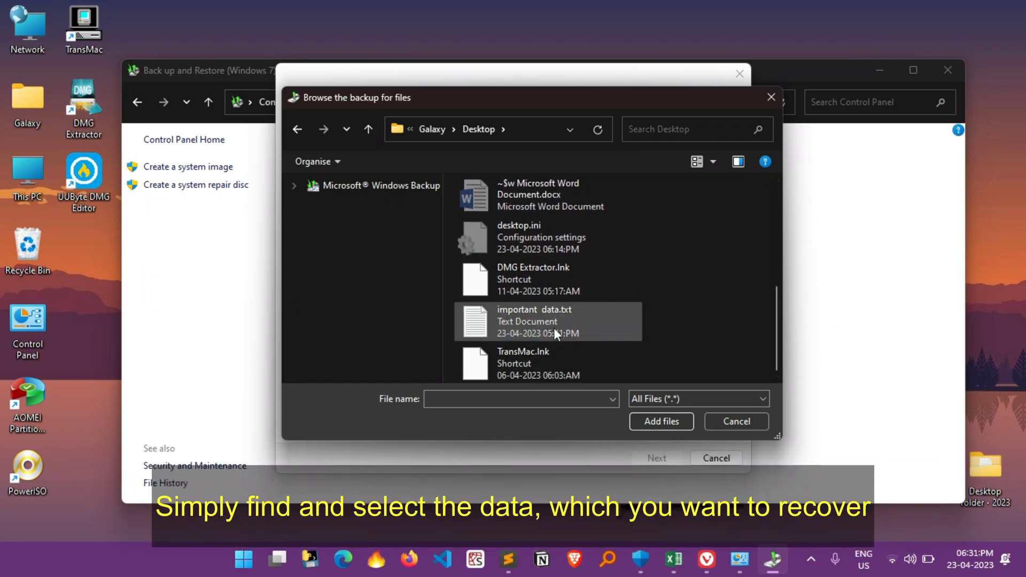
mouse_move(567, 334)
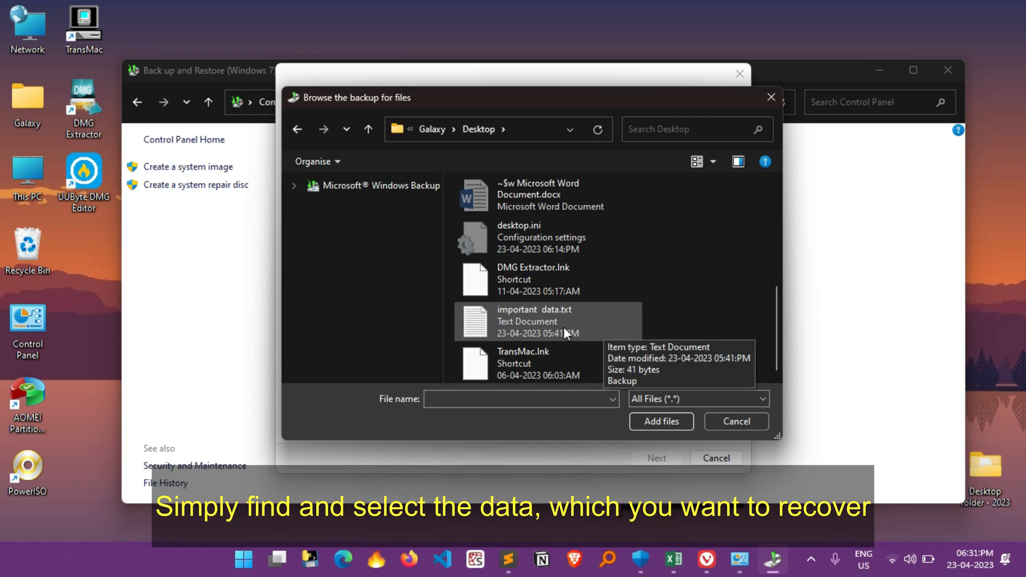
left_click(537, 321)
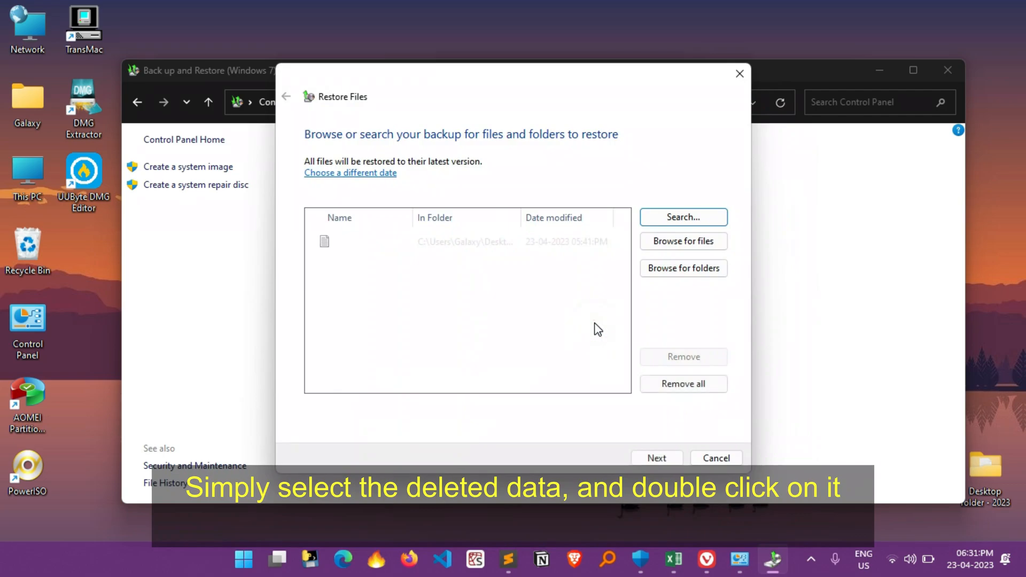
left_click(361, 241)
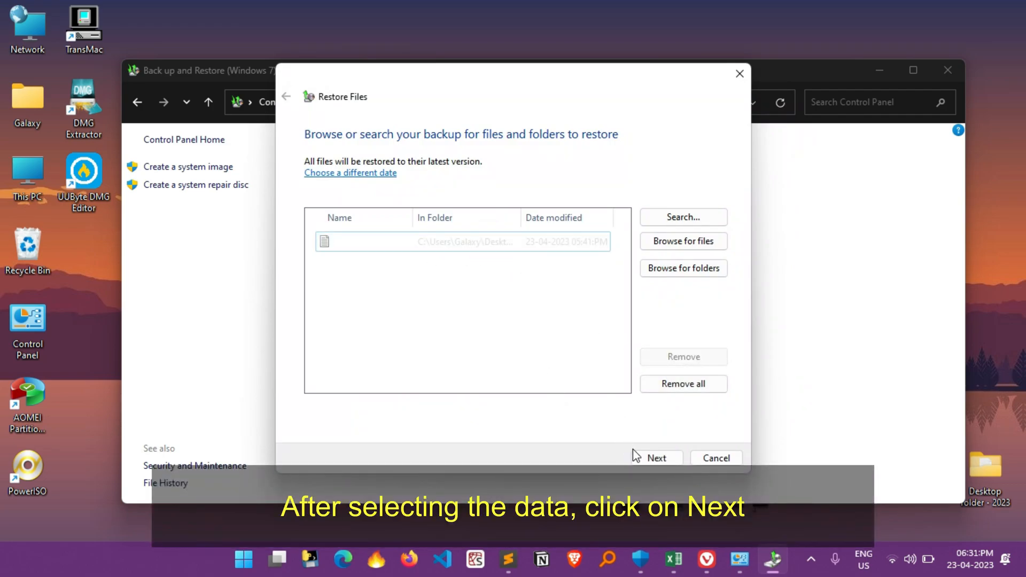
Step: Restore important data.txt to its original desktop location and verify it in Notepad
left_click(657, 457)
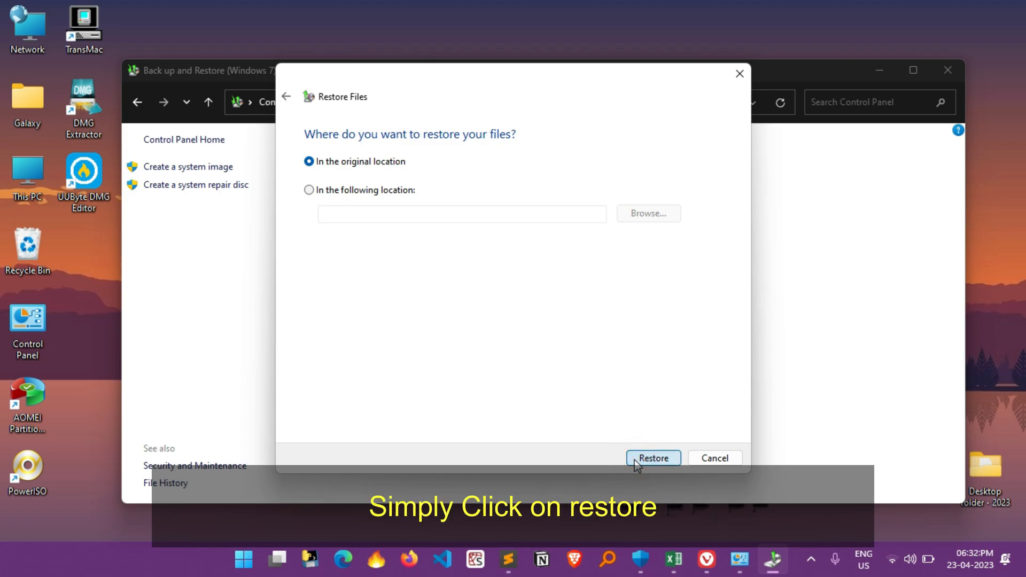
left_click(653, 458)
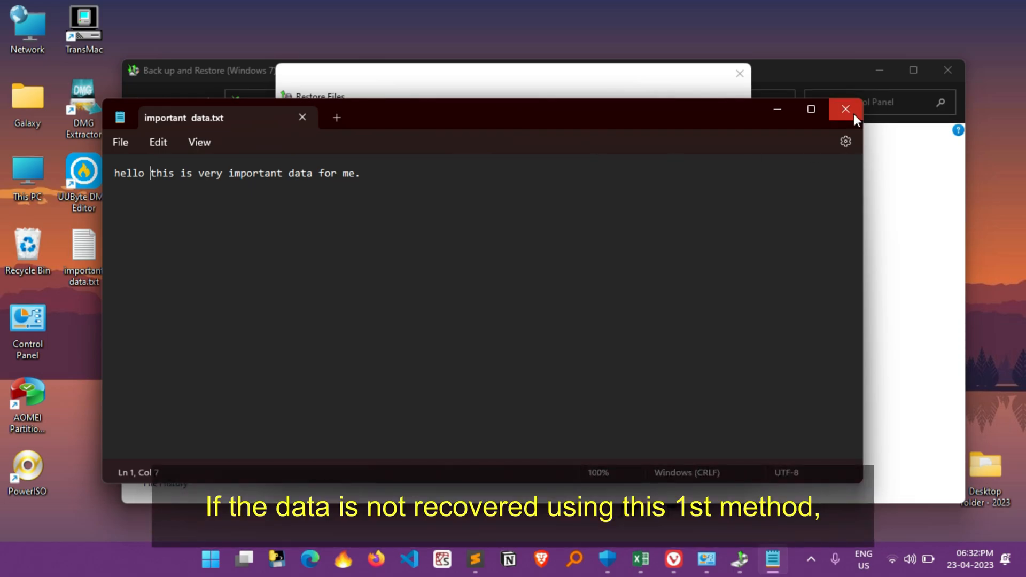
Step: Close the restored note and the Back up and Restore window
left_click(845, 109)
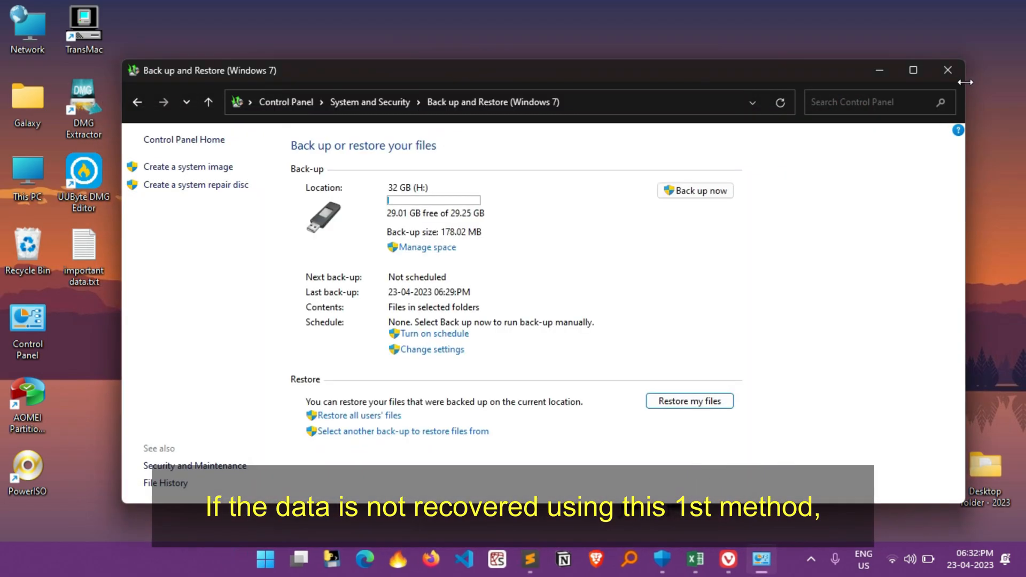
left_click(947, 70)
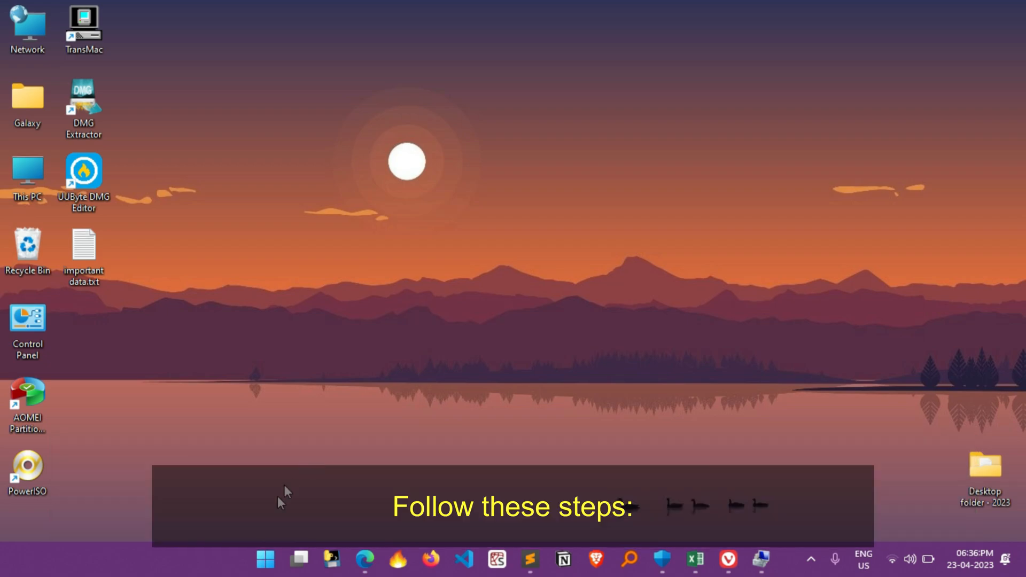
Step: Search Start for 'computer management' and launch Computer Management
left_click(265, 560)
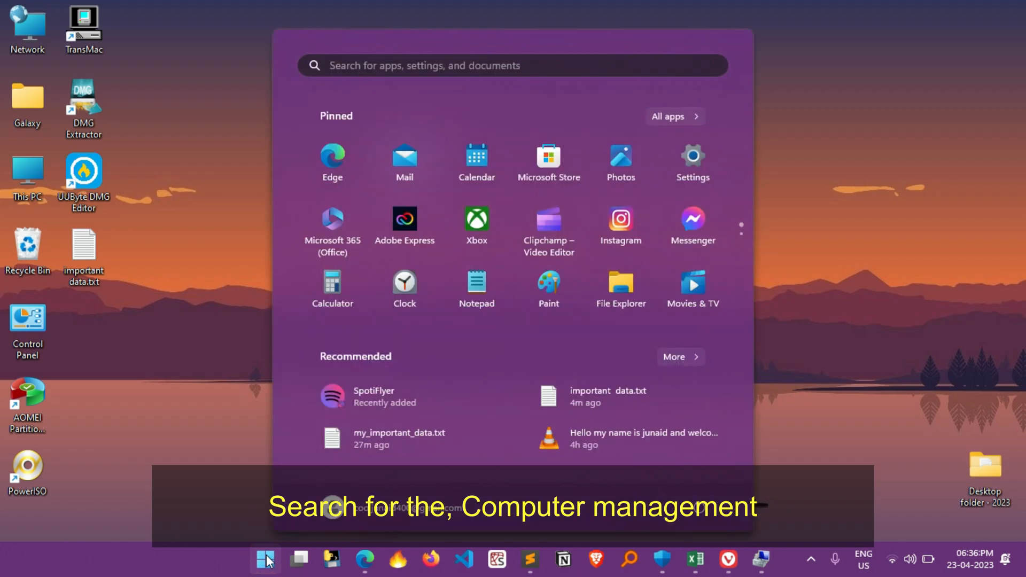
type("computer manaf")
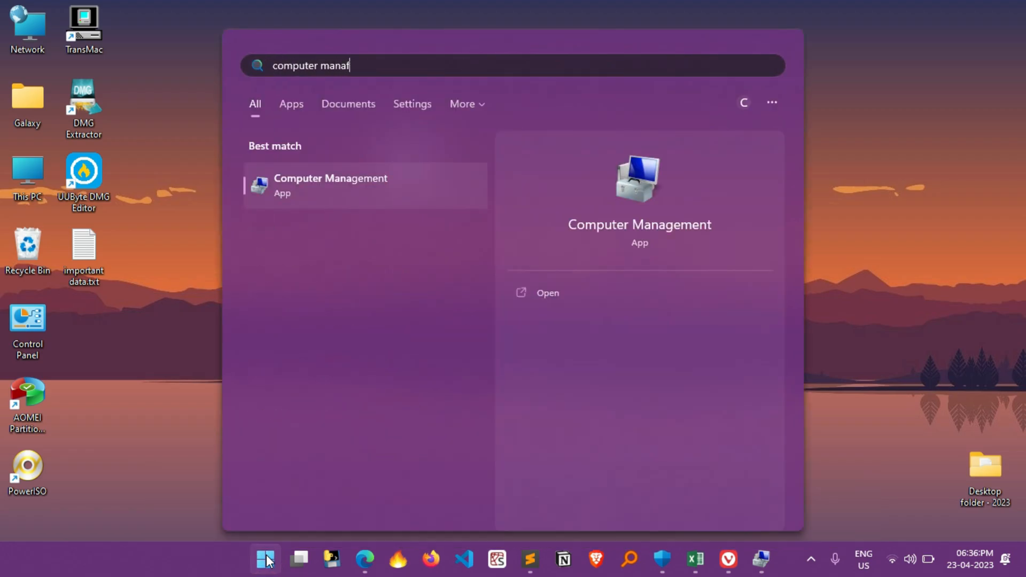
type("gement")
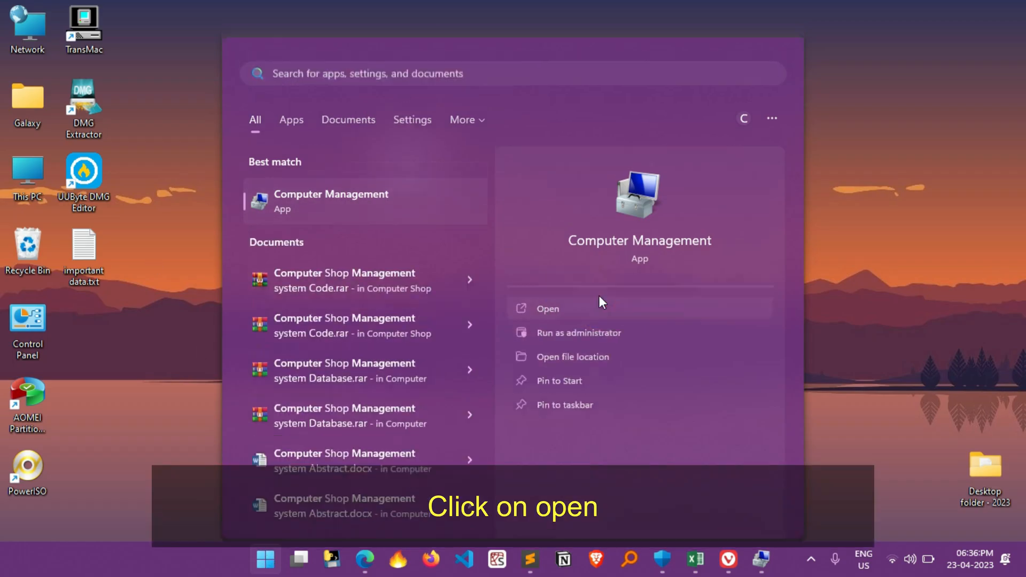
left_click(548, 308)
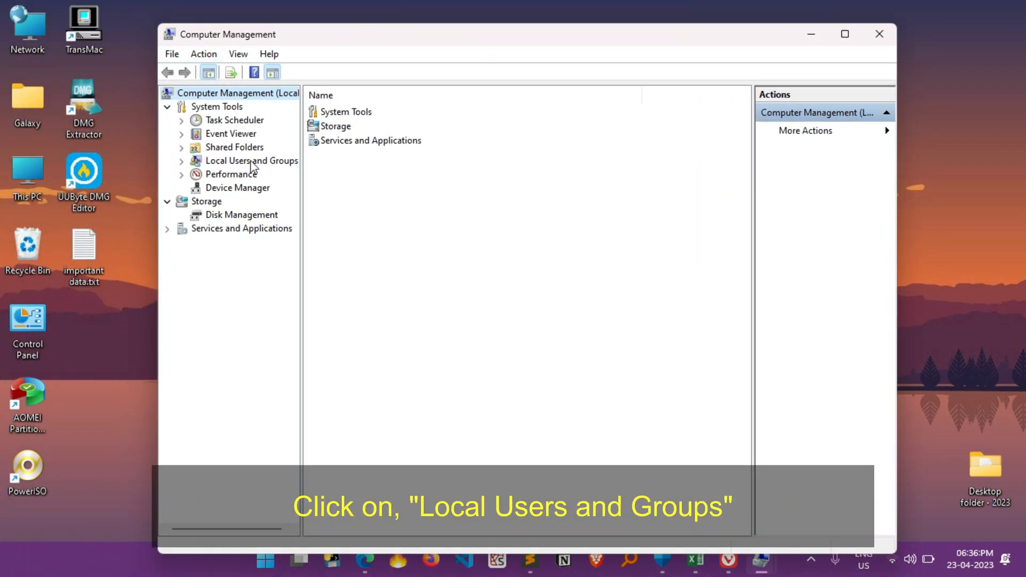
Step: List the local user accounts under Local Users and Groups and select Administrator
left_click(252, 160)
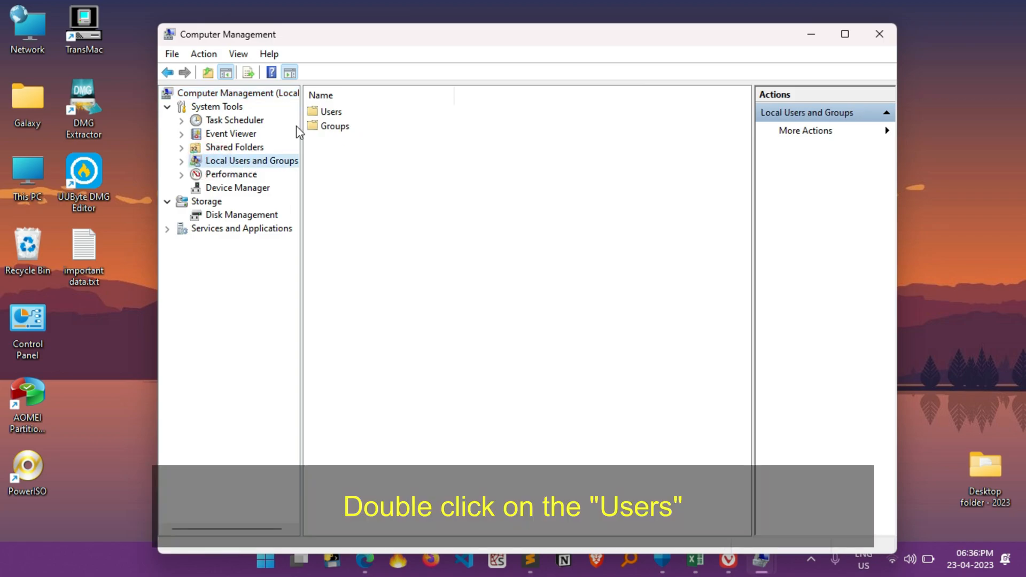
double_click(327, 111)
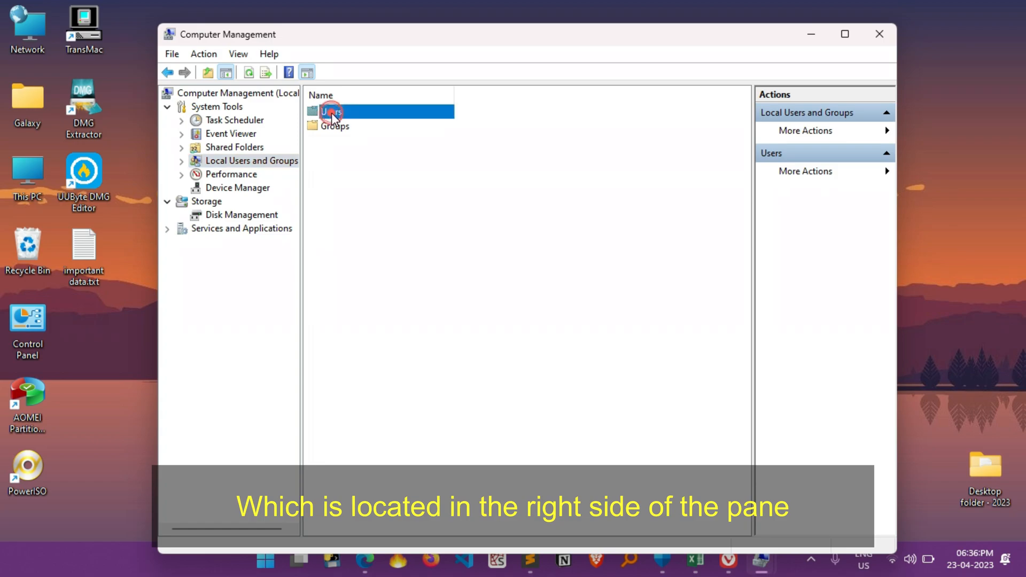
double_click(329, 112)
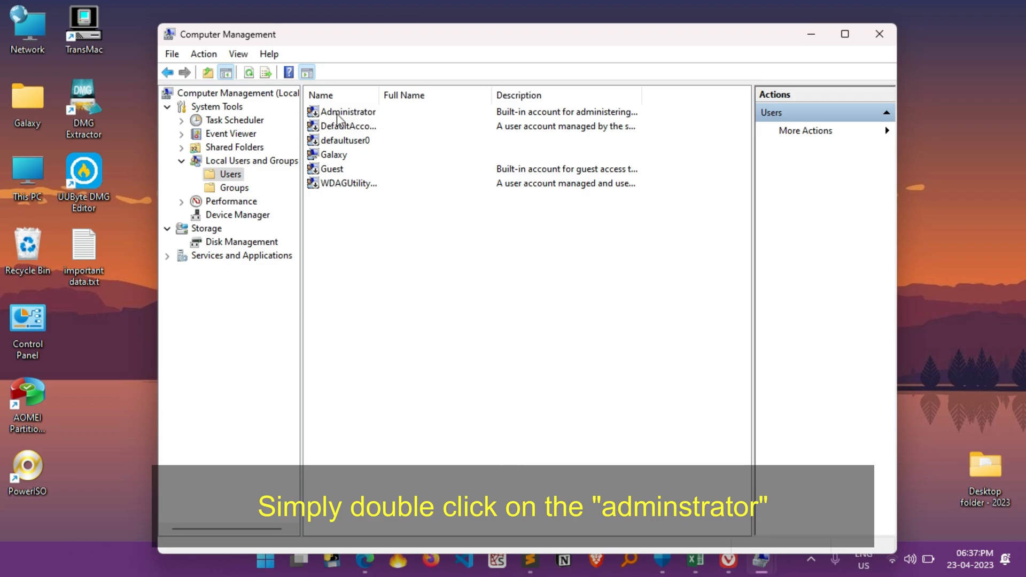
double_click(348, 113)
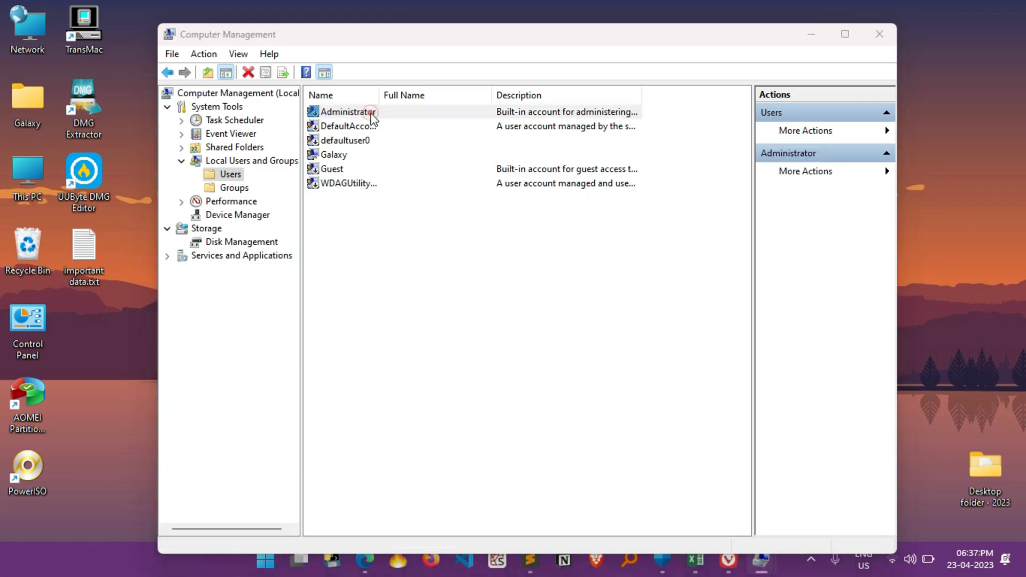
Step: Clear 'Account is disabled' in the Administrator properties and apply the change
double_click(347, 113)
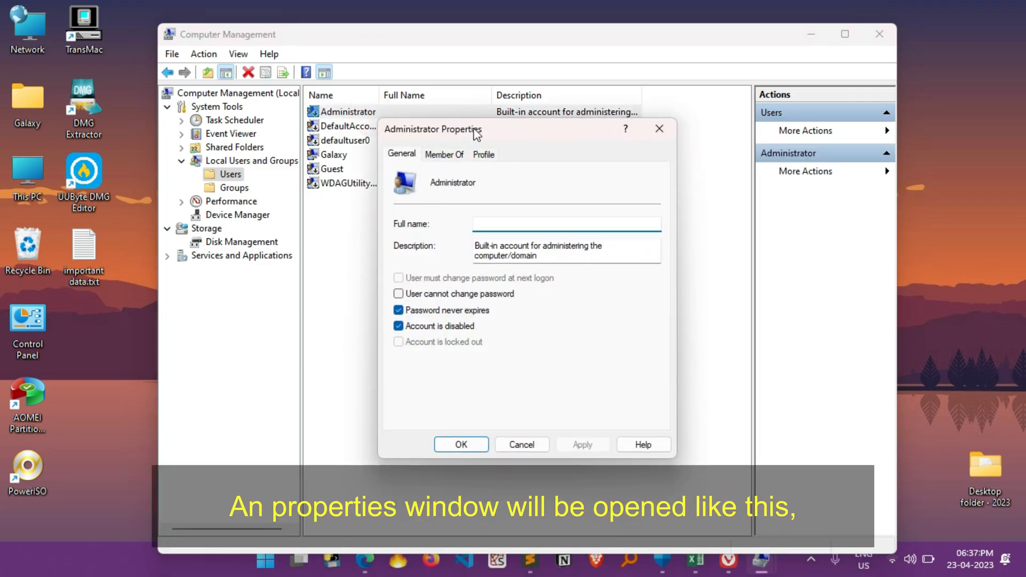
mouse_move(433, 328)
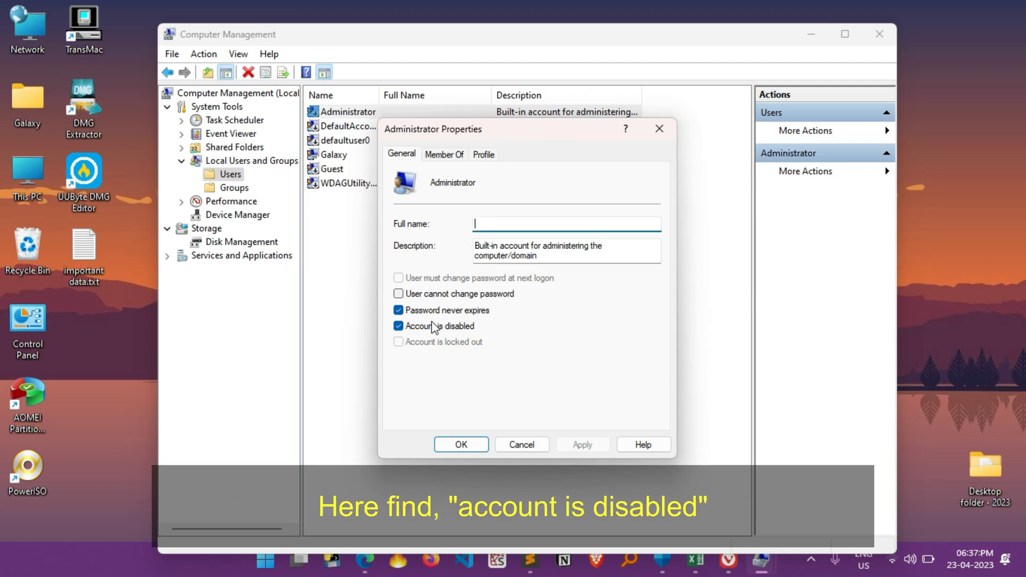
left_click(398, 326)
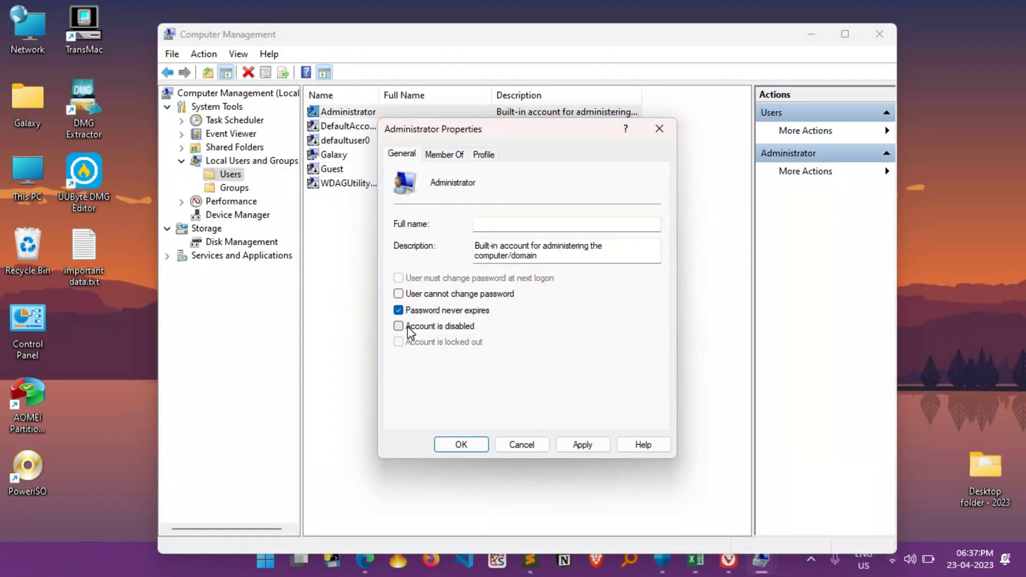
left_click(583, 445)
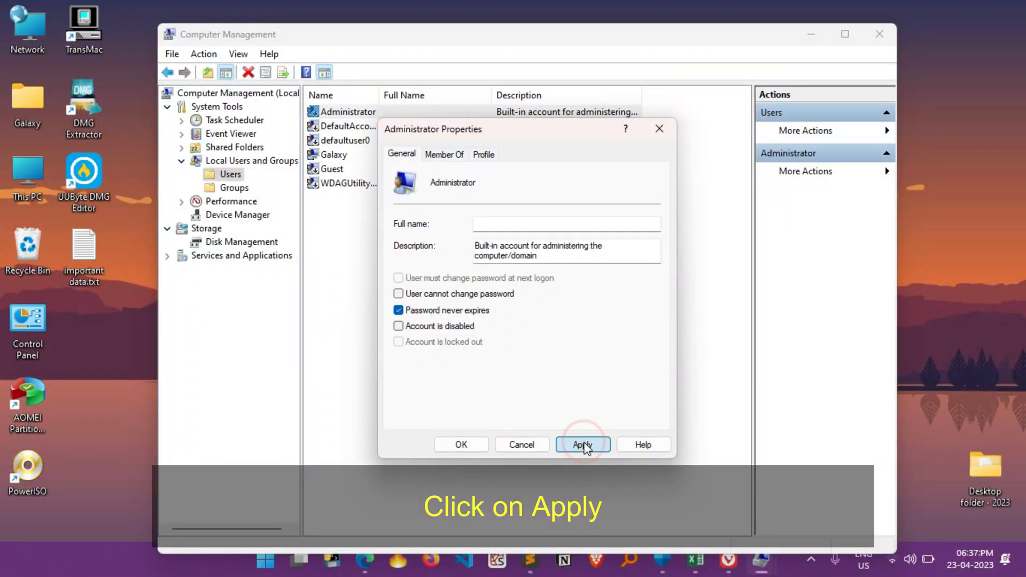
left_click(583, 444)
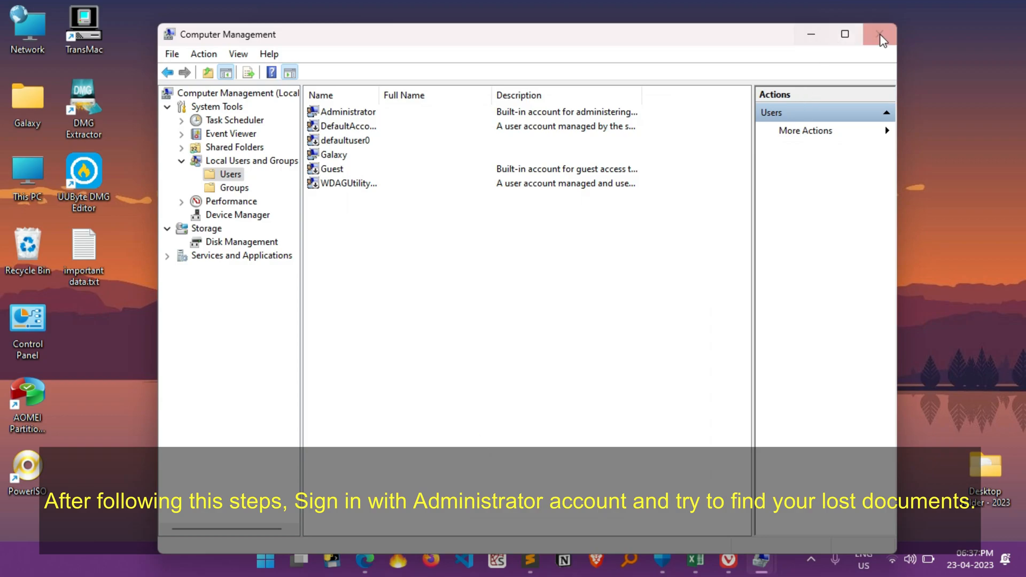
Step: Close Computer Management, leaving the desktop clear
left_click(876, 34)
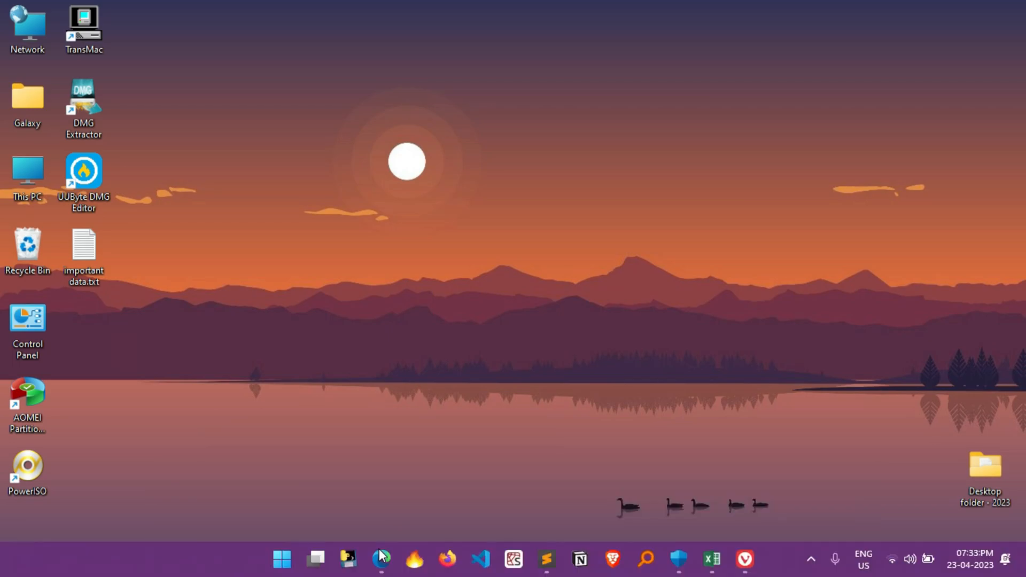
Step: Search Google in Edge for '4ddig data recovery software' and reach the 4ddig.tenorshare.com result
left_click(380, 559)
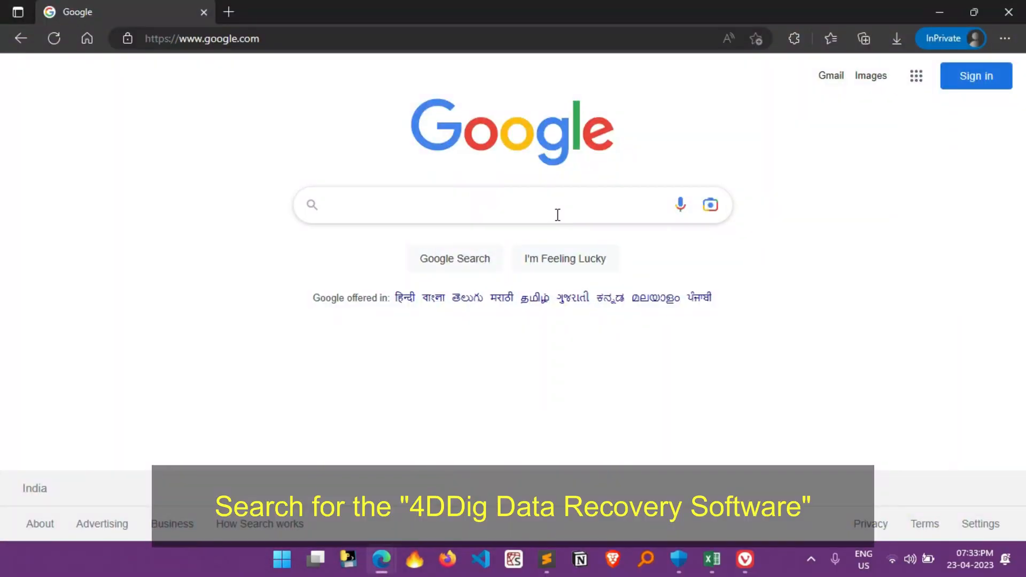
type("4digg data recovery software")
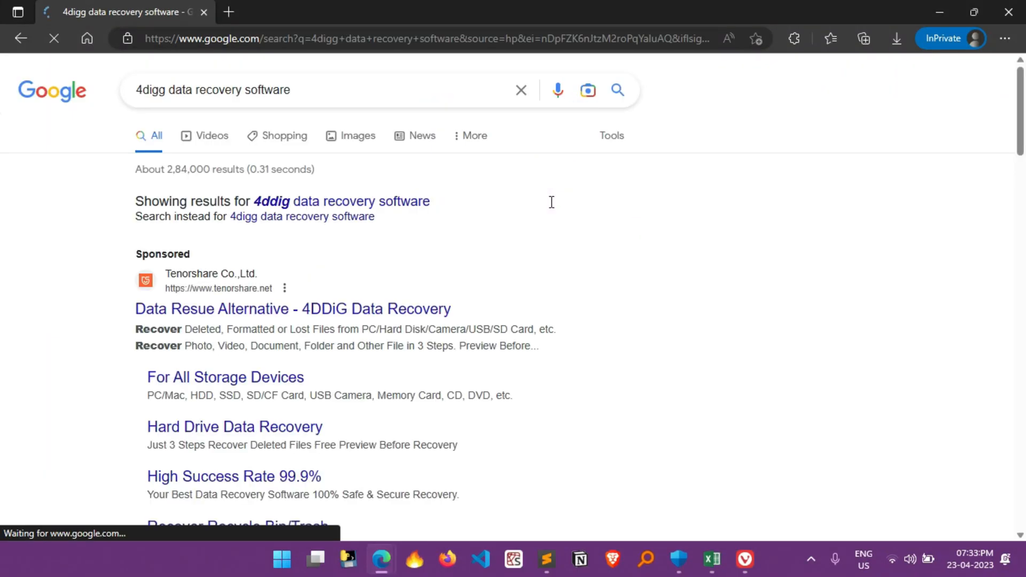
scroll("down", 3)
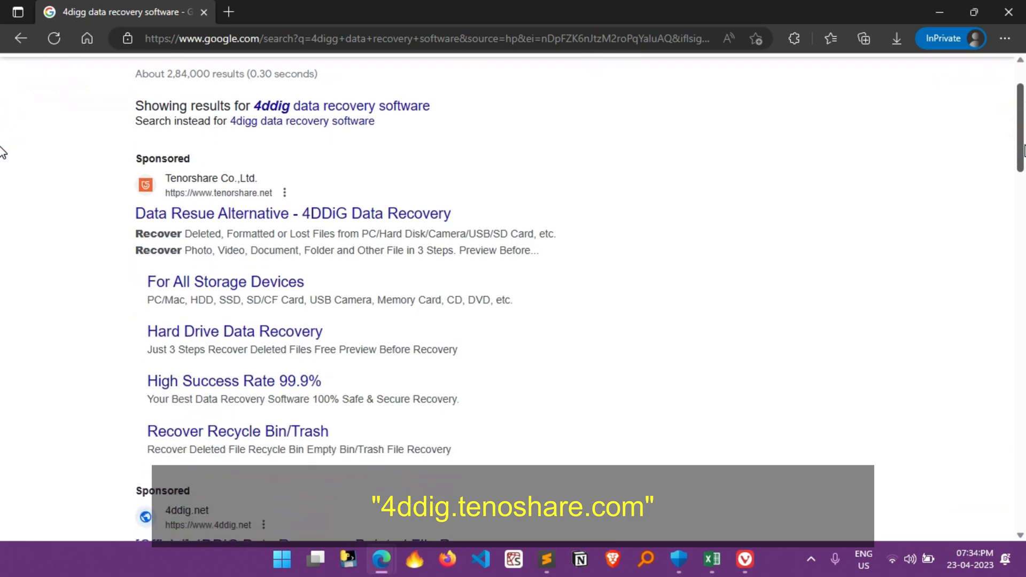
scroll("down", 3)
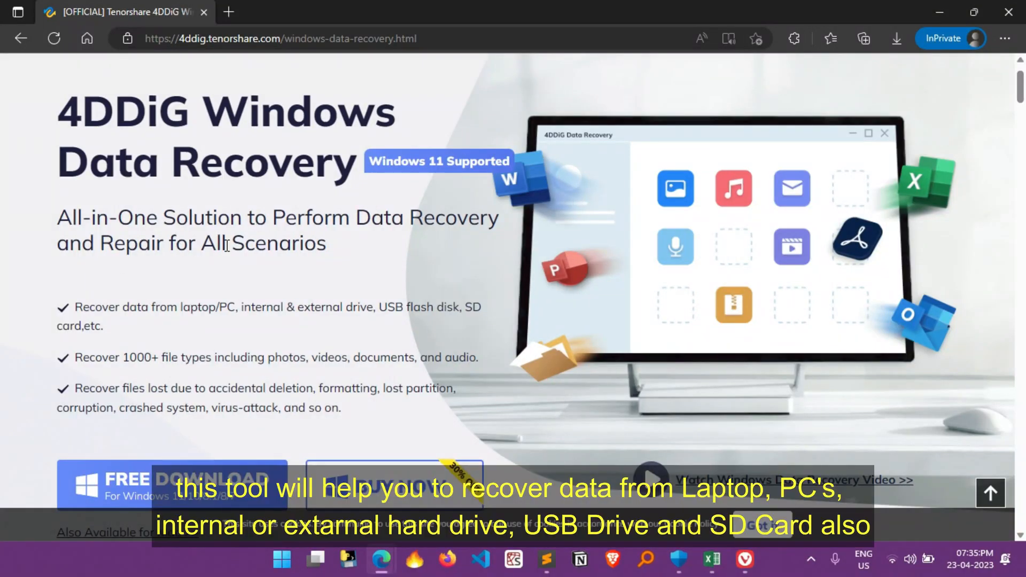
scroll("down", 3)
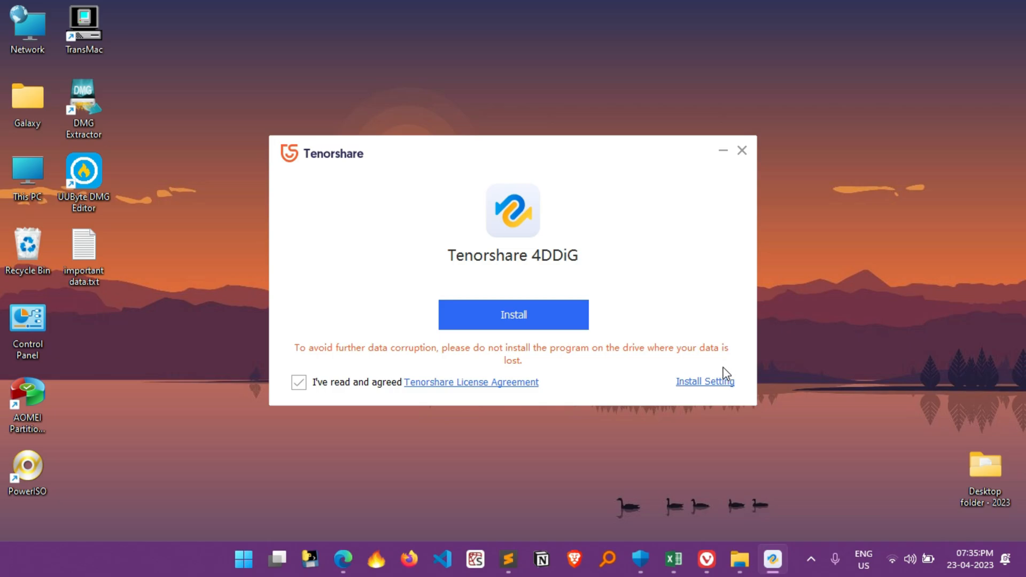
Step: Run the Tenorshare 4DDiG installation and start the newly installed program
left_click(513, 315)
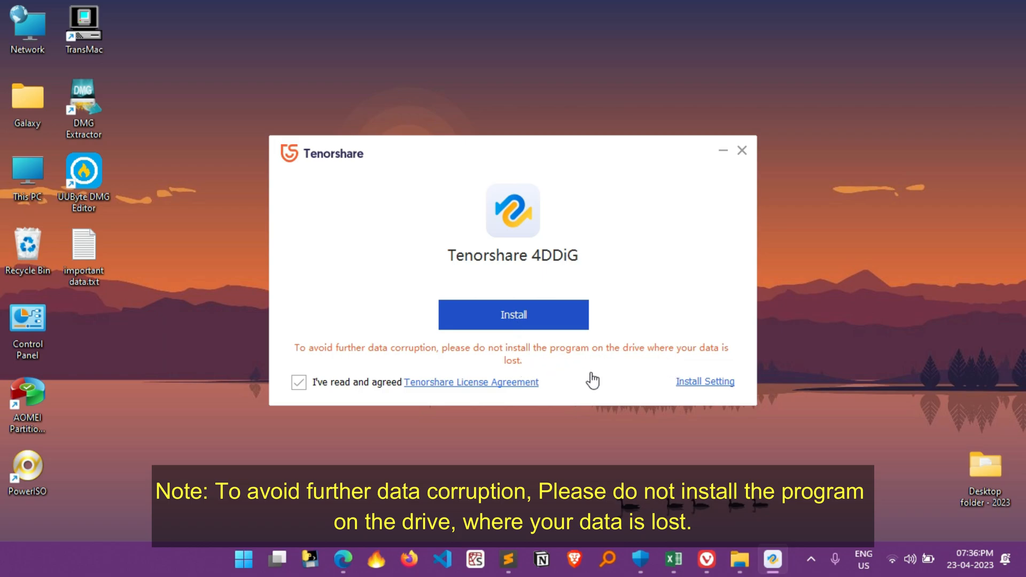
left_click(513, 314)
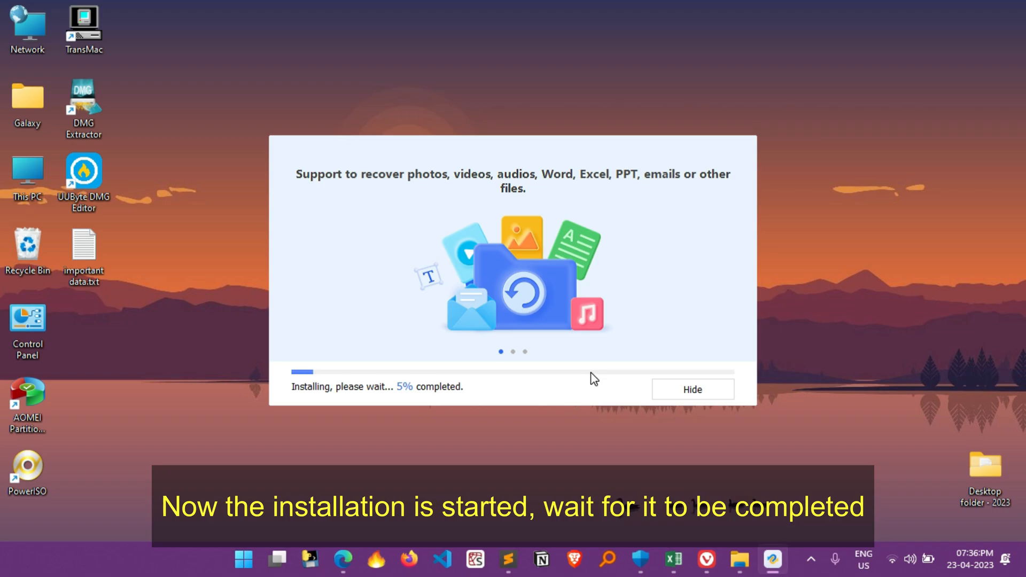
mouse_move(456, 375)
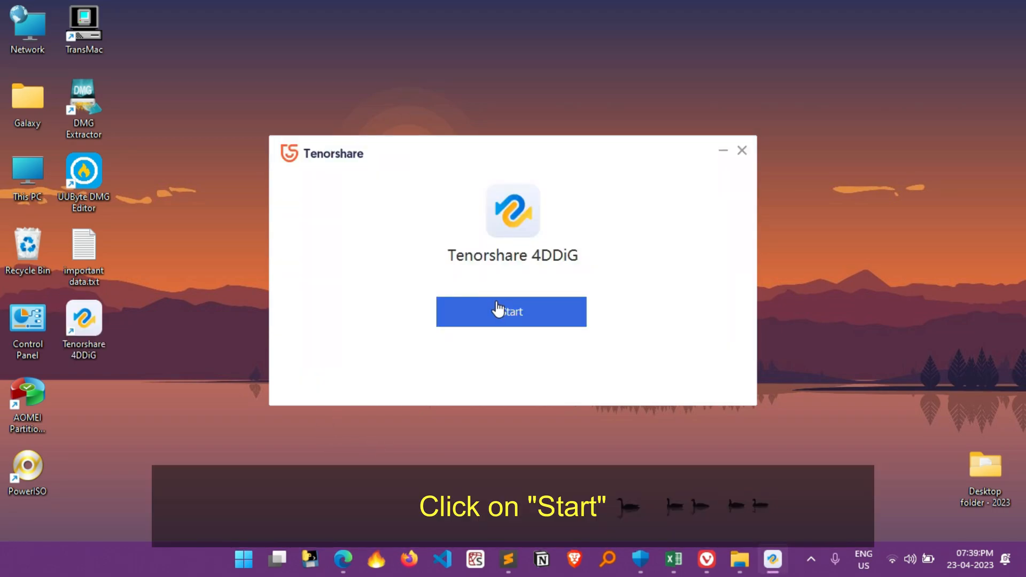
left_click(511, 312)
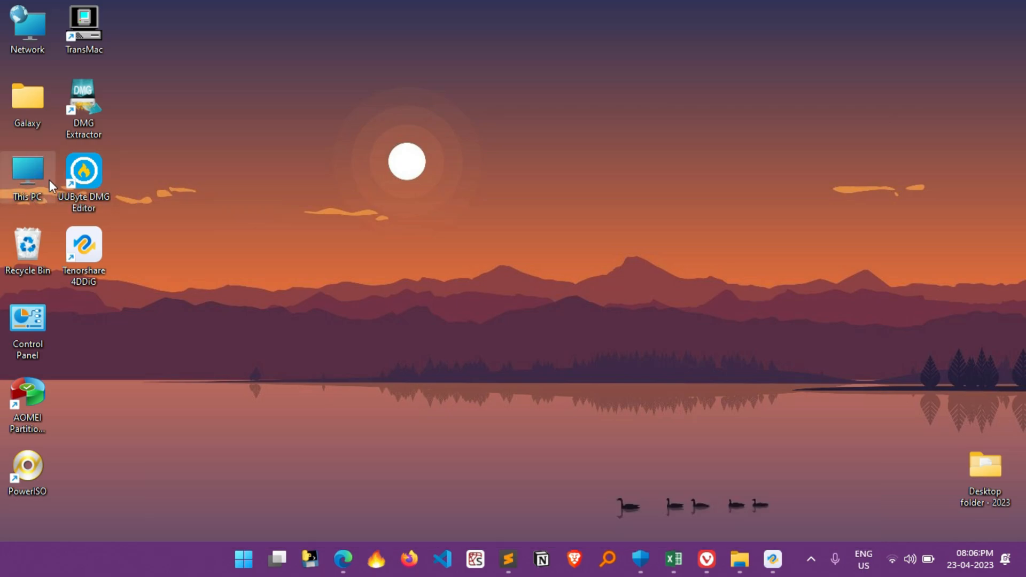
Step: Permanently delete the four photos and videos on USB drive H: and close its window
double_click(27, 170)
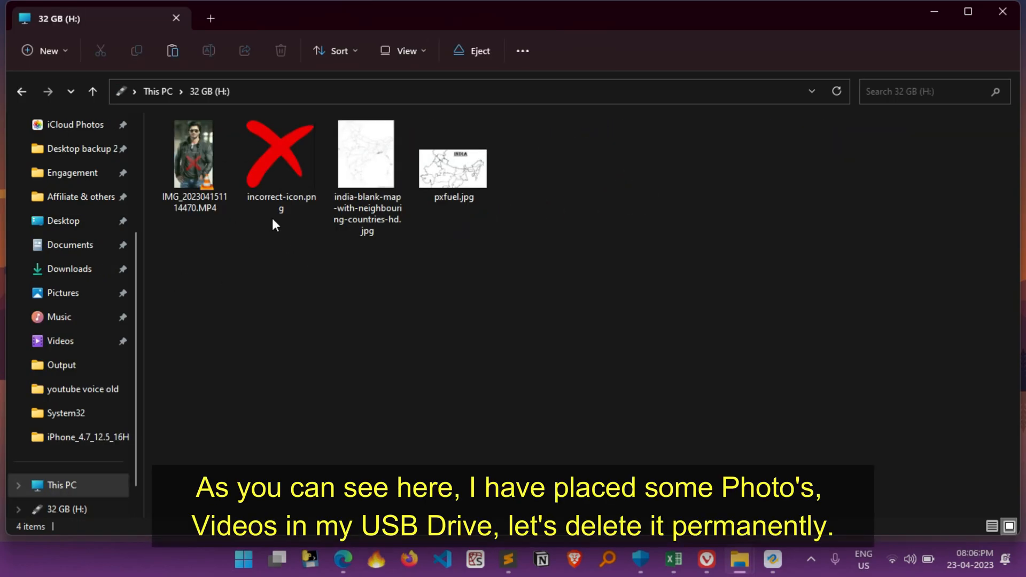
mouse_move(495, 301)
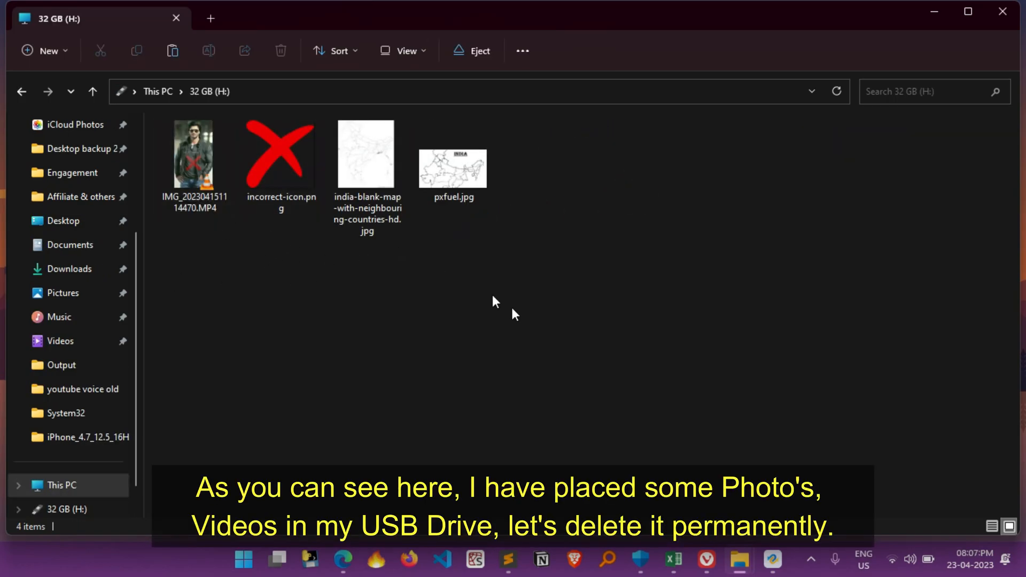
left_click(195, 155)
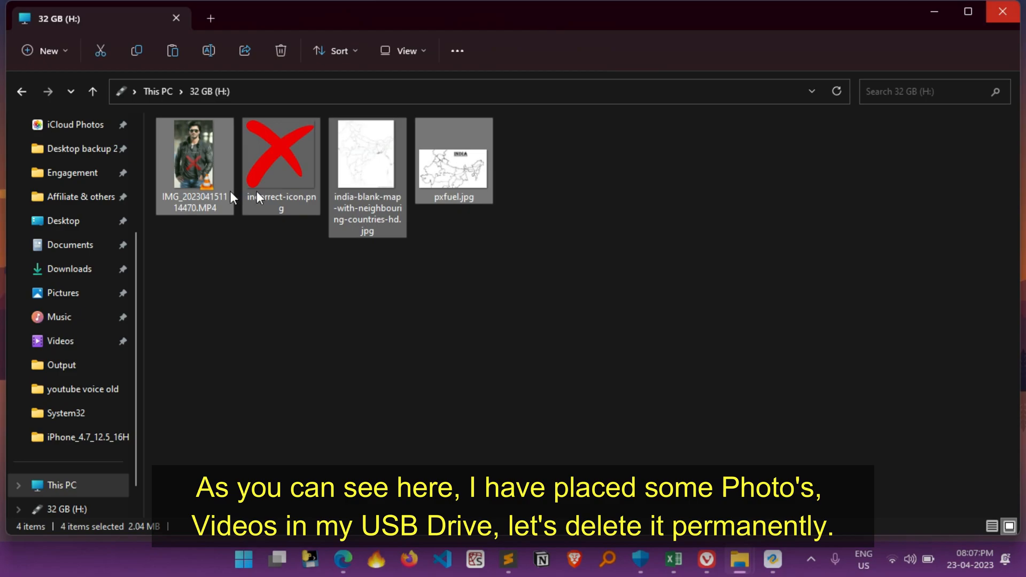
key("Delete")
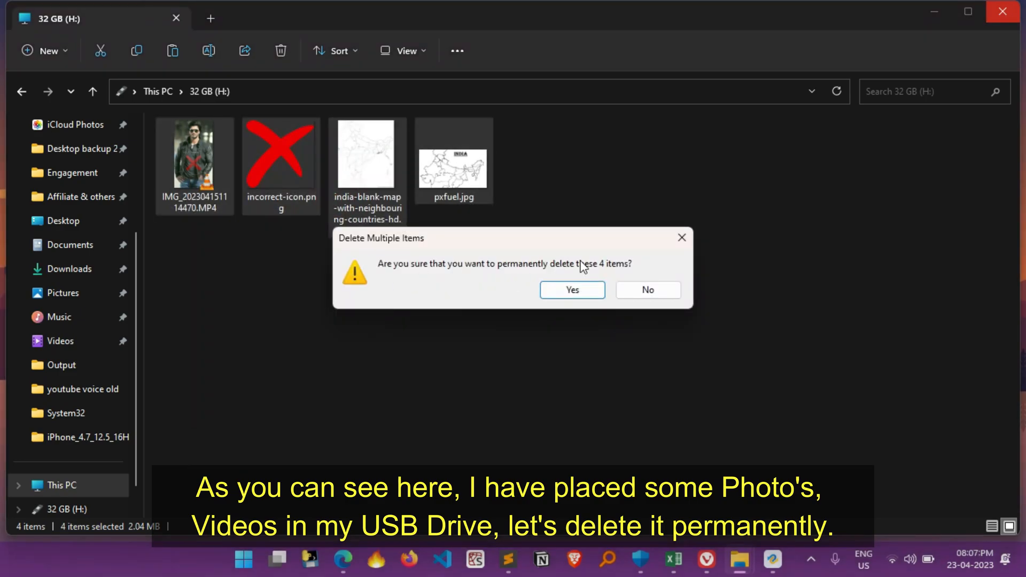
left_click(572, 289)
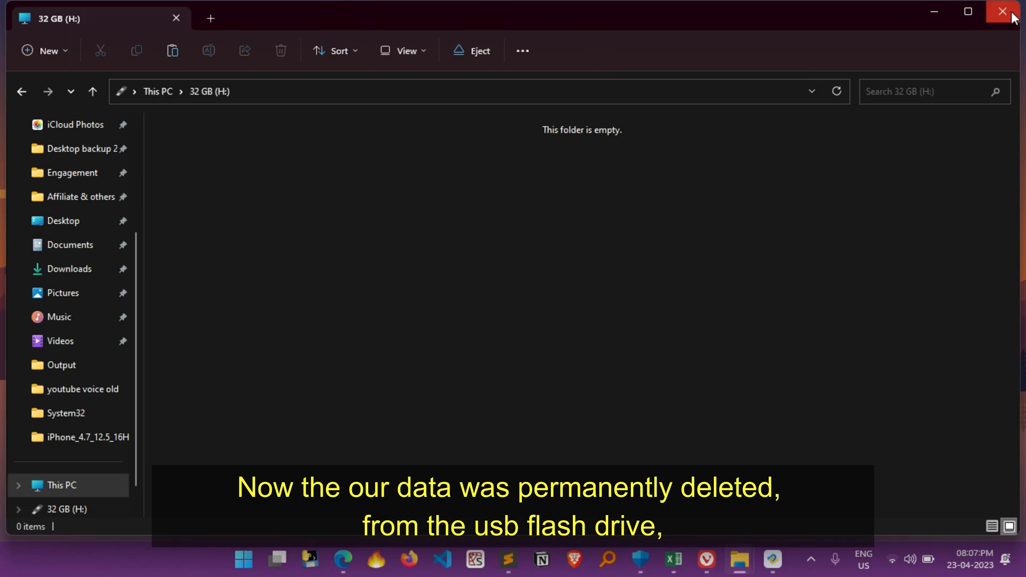
left_click(999, 12)
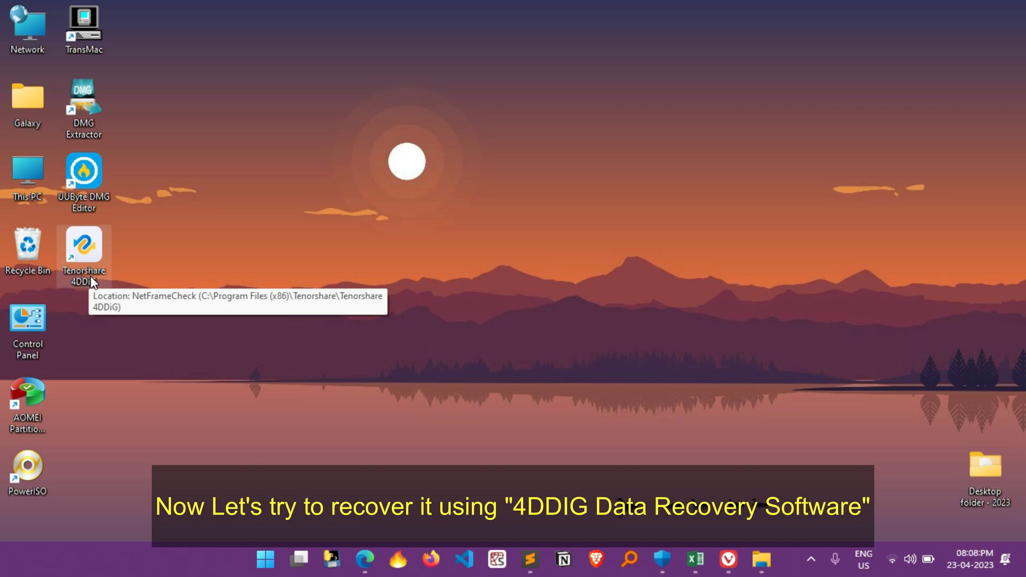
Step: Launch 4DDiG and scan the 32 GB (H:) drive for Photo and Video file types only
double_click(82, 246)
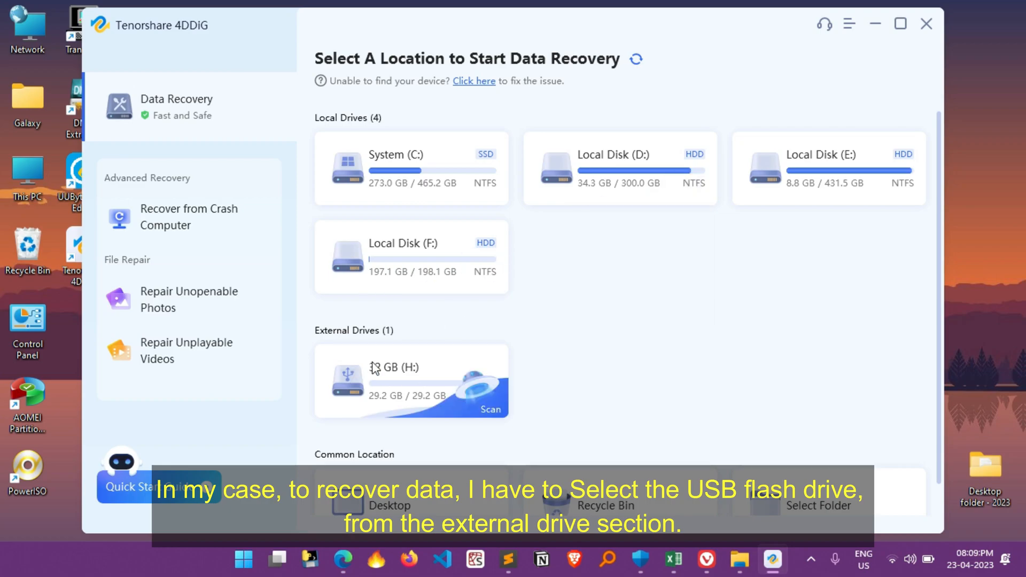
mouse_move(327, 341)
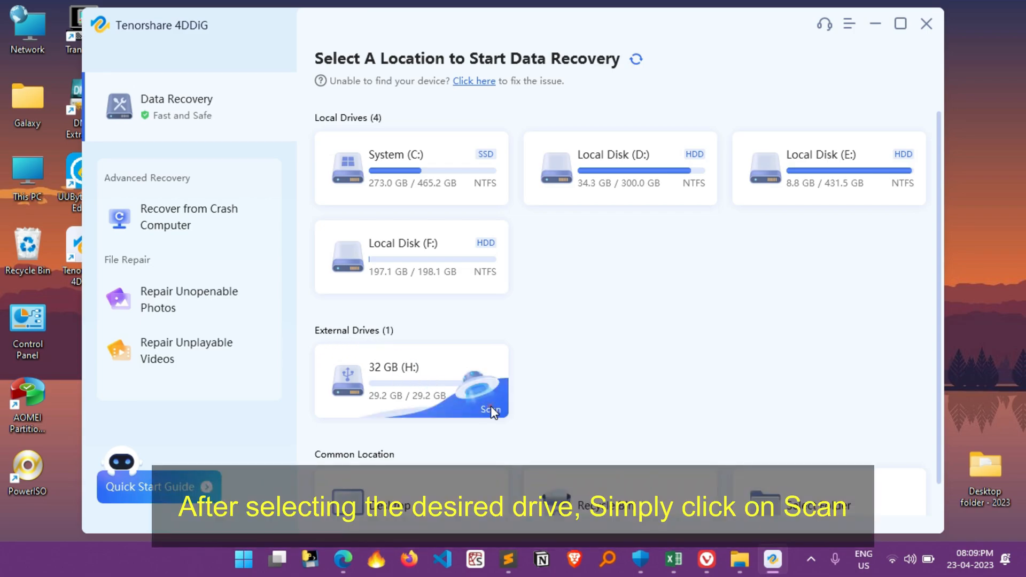
left_click(489, 411)
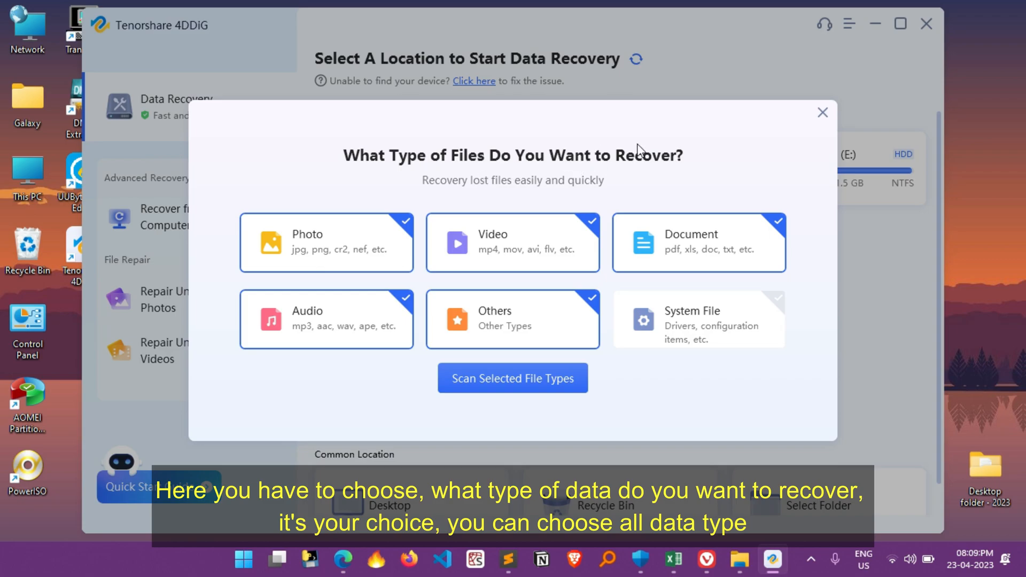
mouse_move(402, 263)
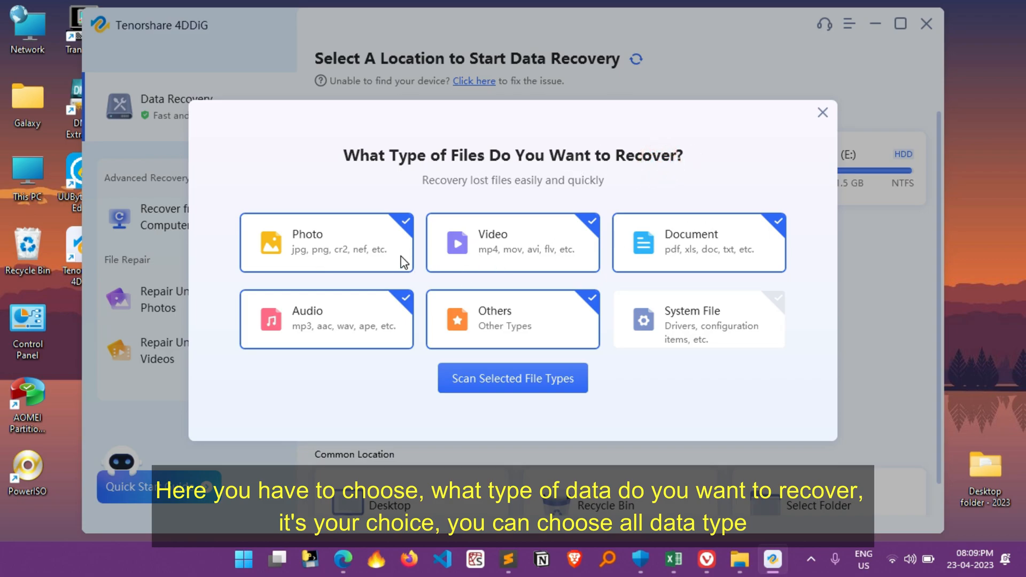
mouse_move(740, 235)
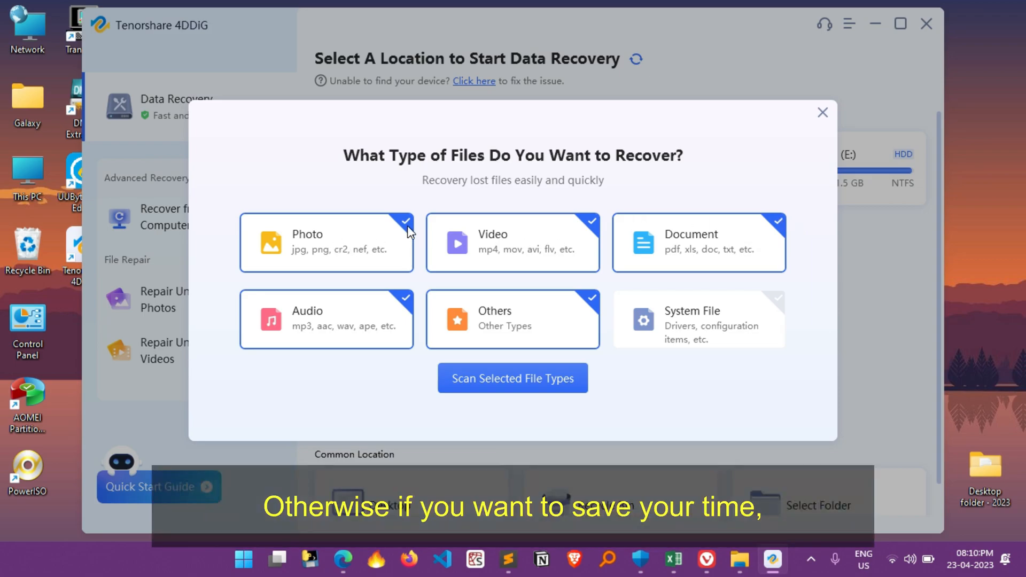
mouse_move(749, 224)
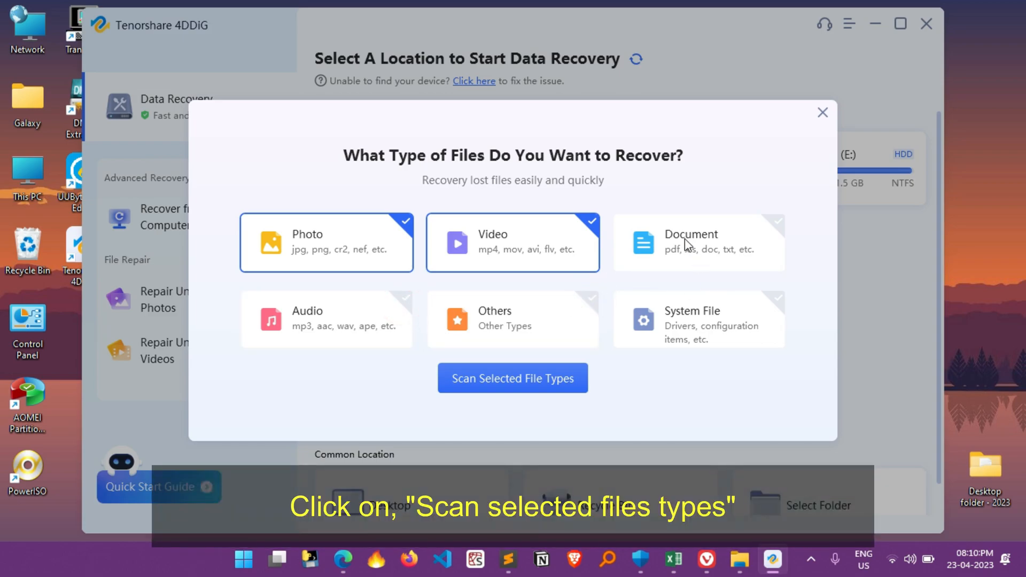
left_click(517, 378)
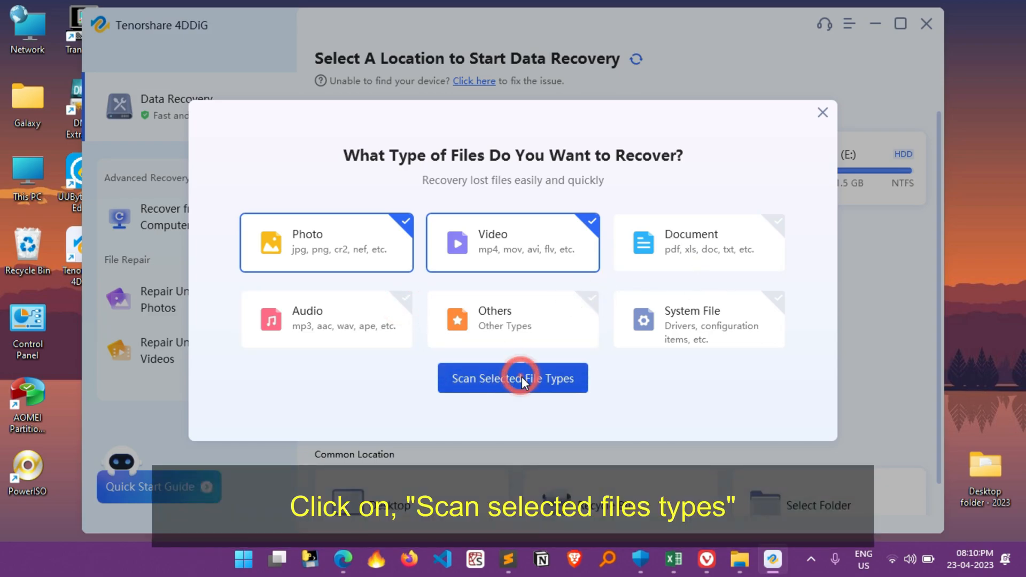
left_click(512, 378)
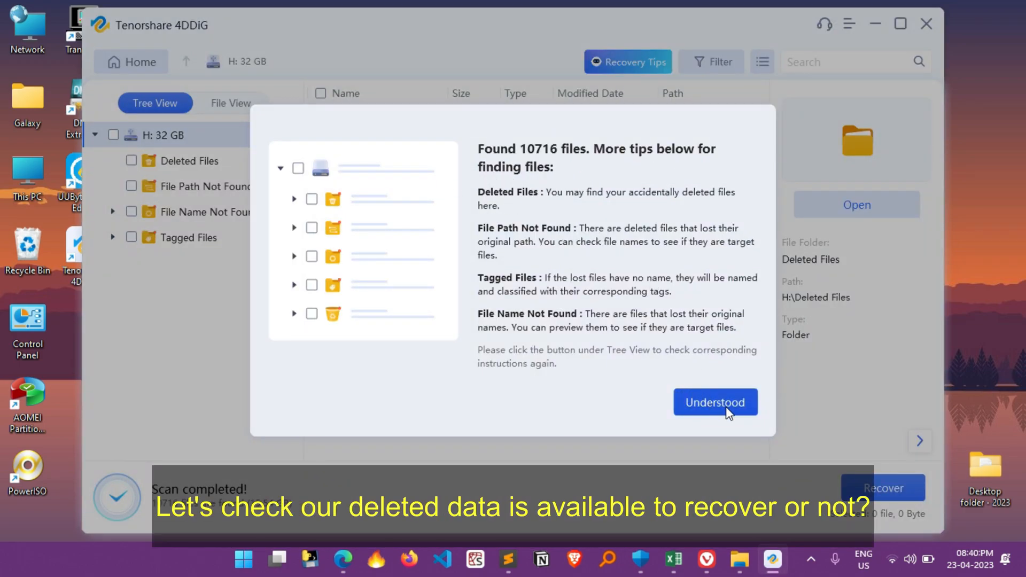
Step: Mark the four files under Deleted Files and start their recovery
left_click(715, 402)
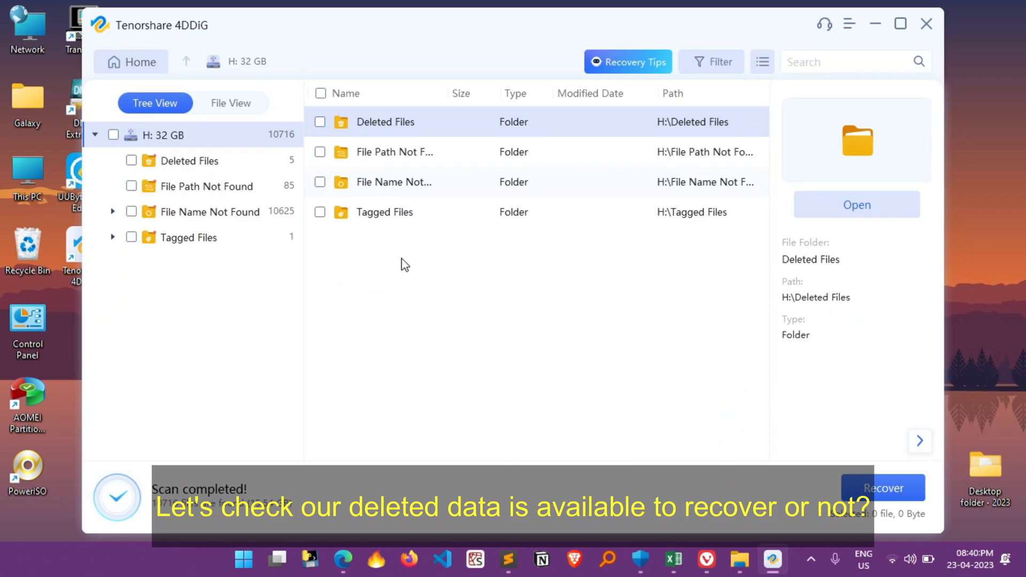
double_click(188, 160)
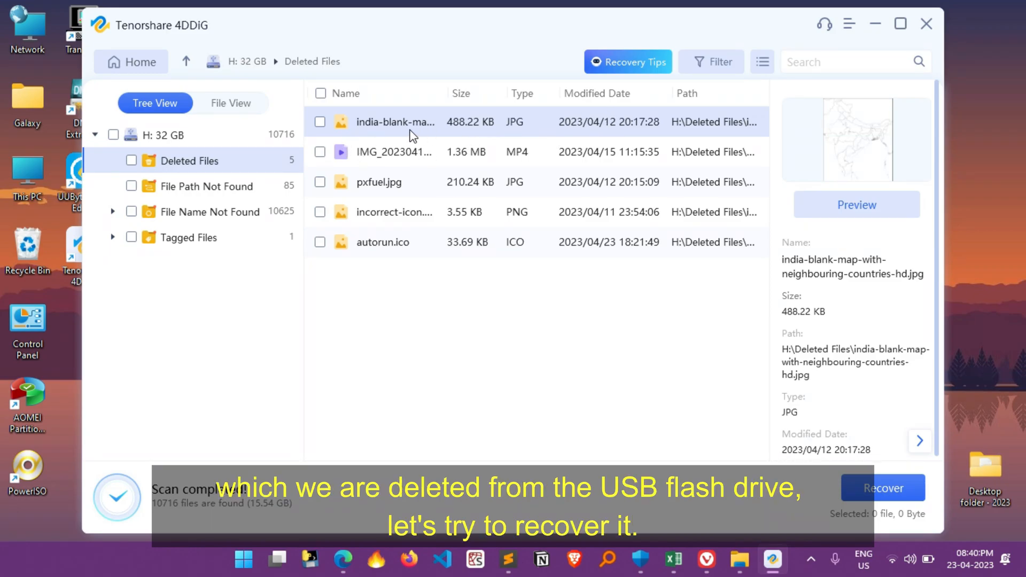
left_click(320, 122)
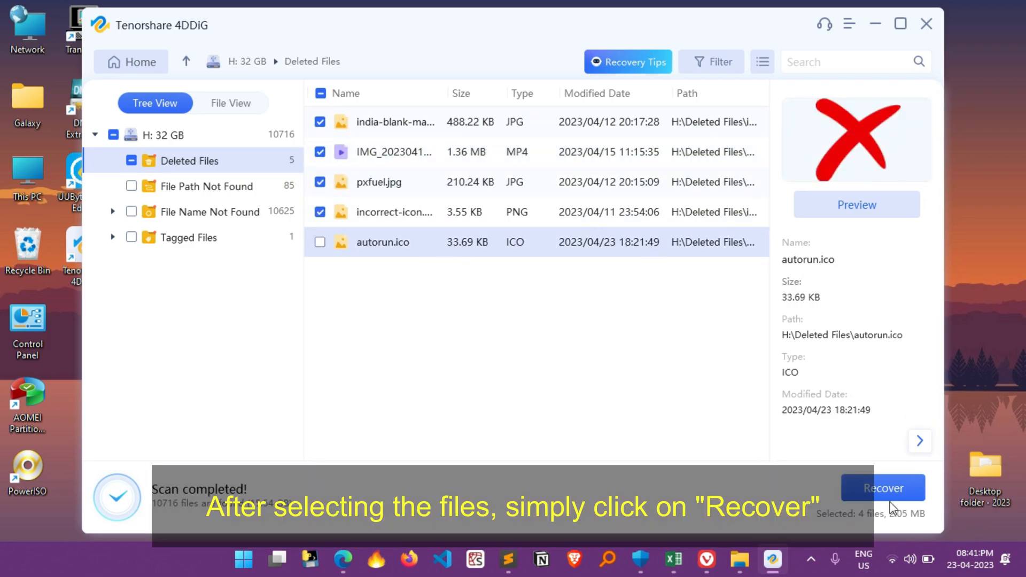
left_click(883, 487)
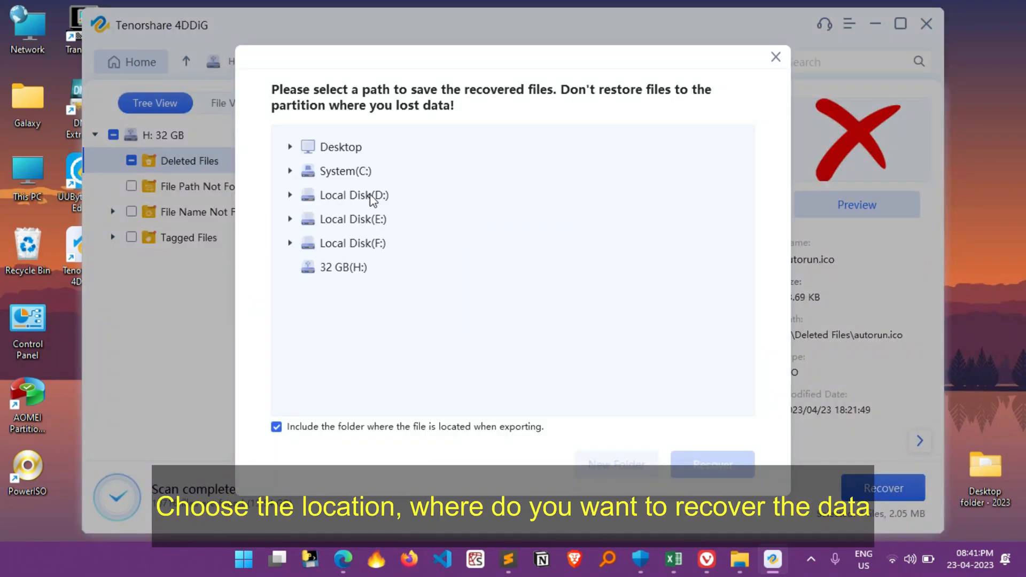
Step: Recover and repair the files into a new 'recover data' folder on the Desktop and view it
left_click(340, 146)
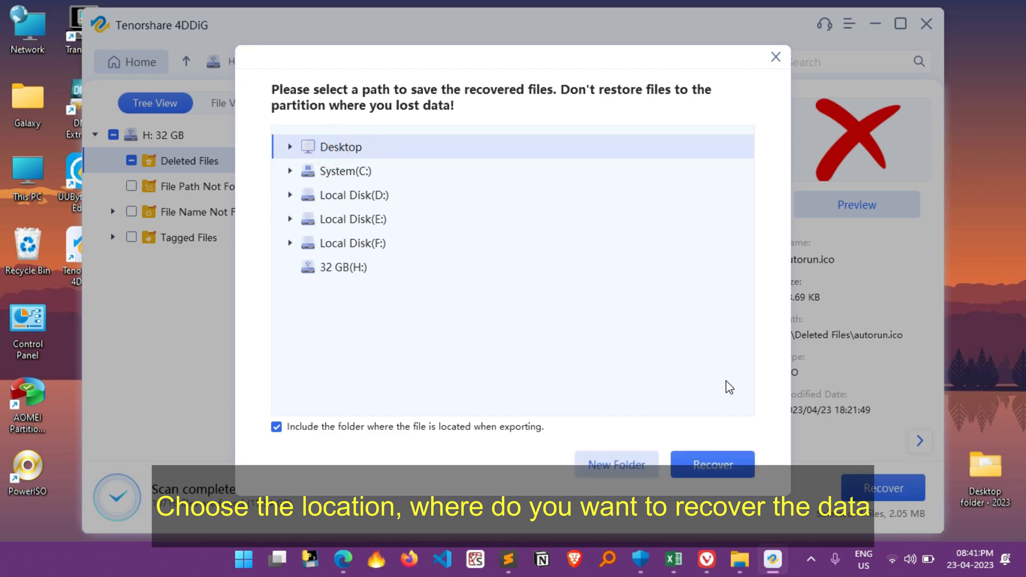
left_click(616, 464)
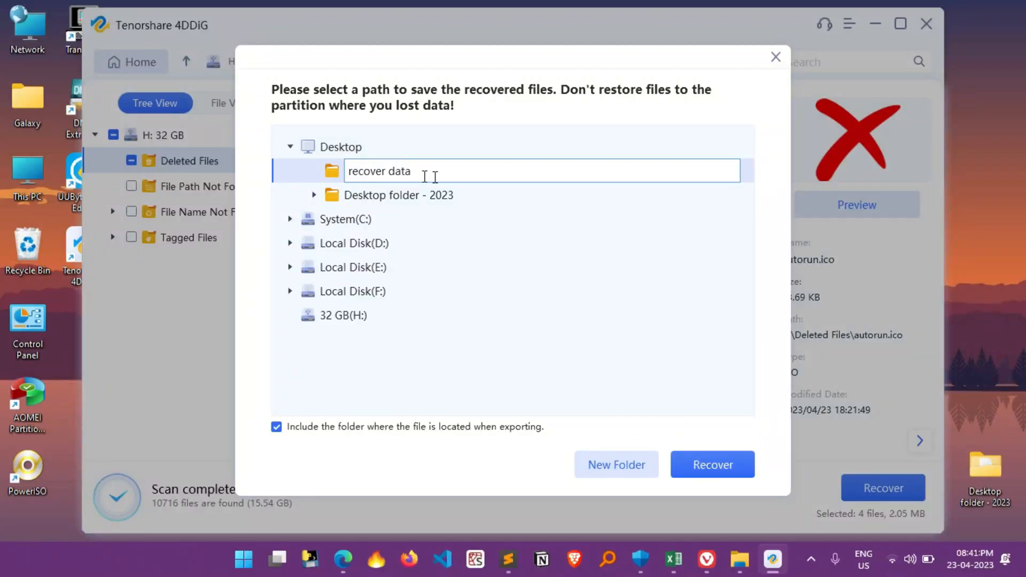
left_click(712, 464)
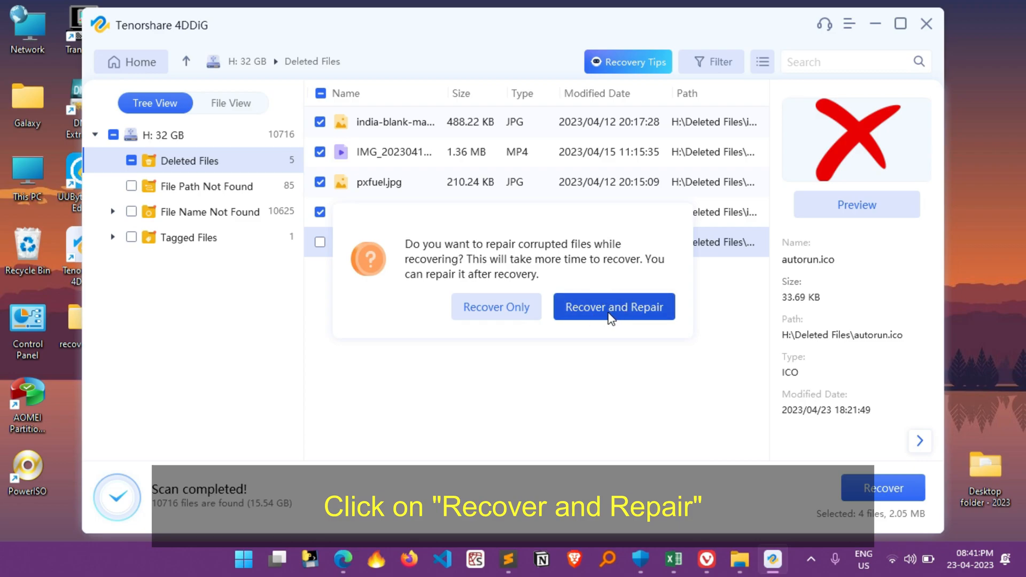
left_click(615, 307)
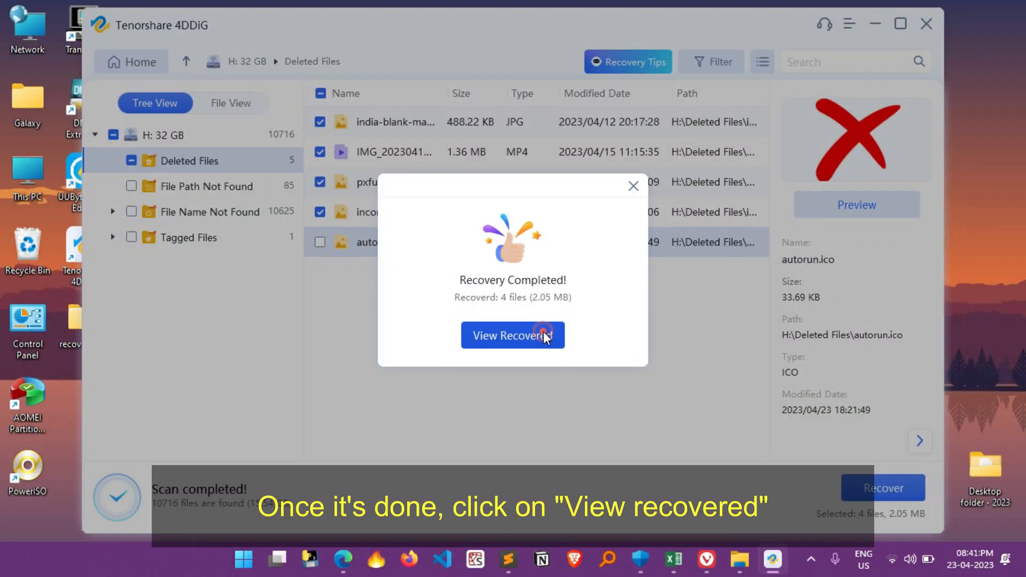
left_click(513, 335)
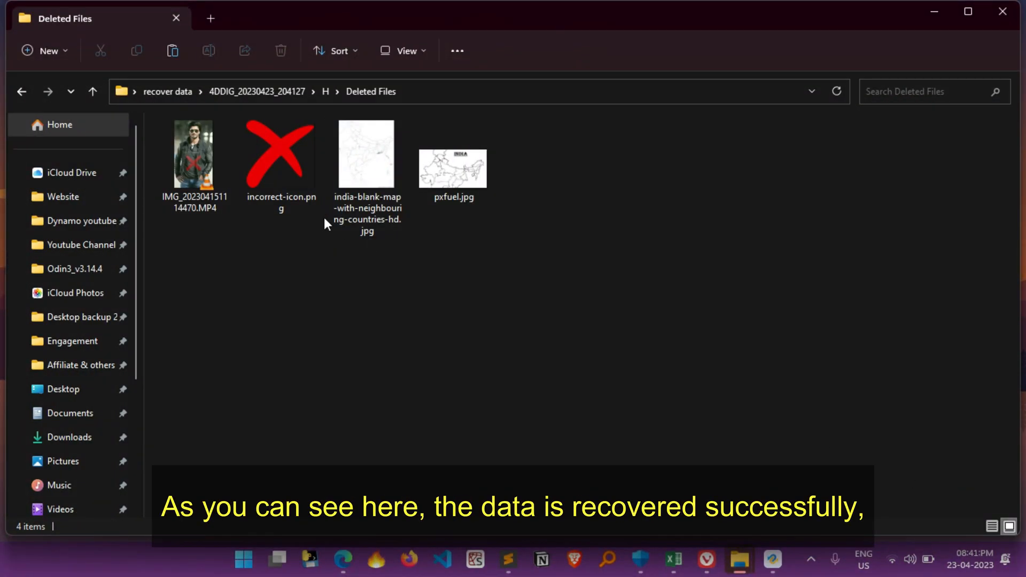
Step: Preview the recovered incorrect-icon.png image, then close Explorer to leave the desktop
left_click(281, 161)
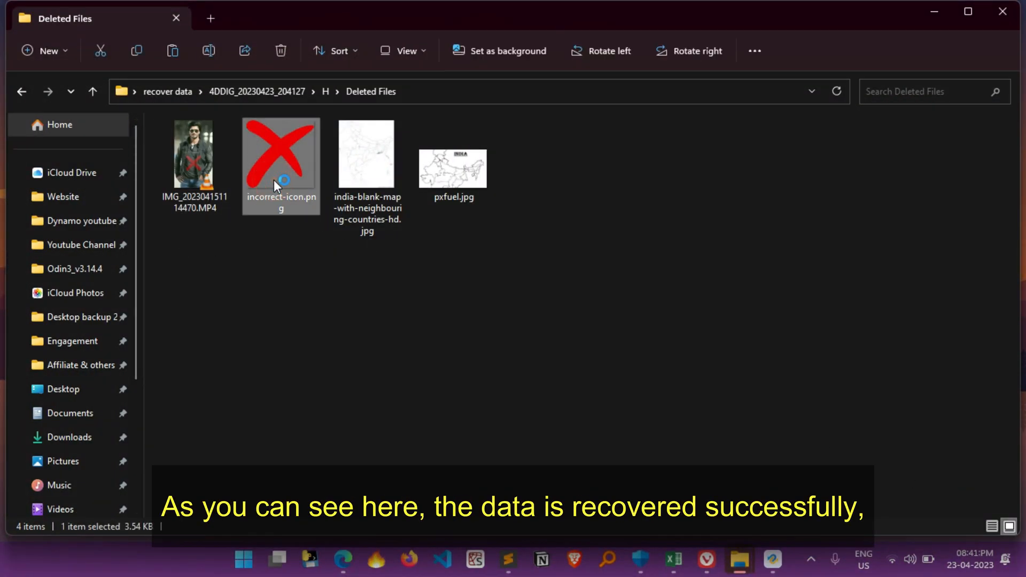
double_click(280, 165)
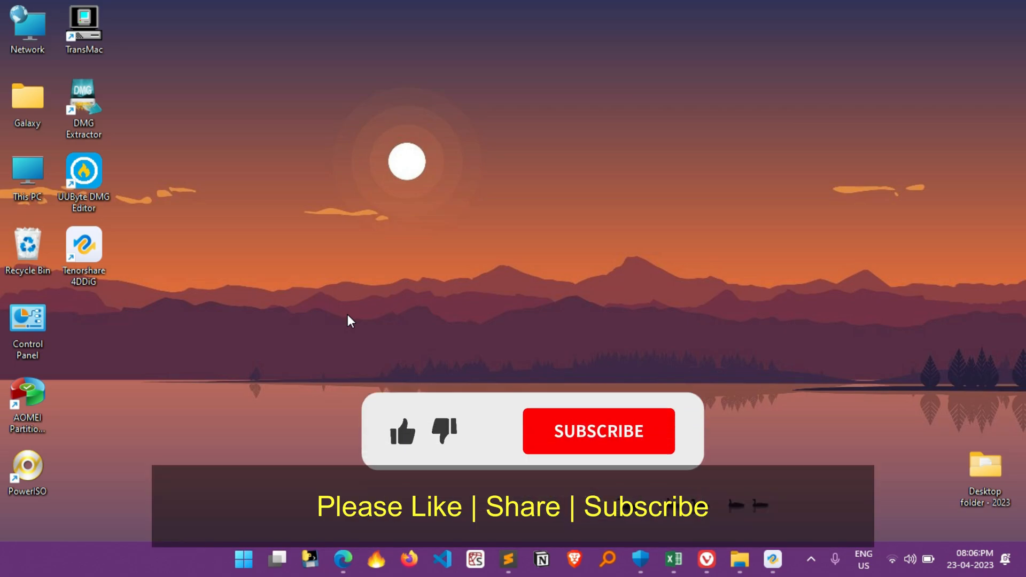
left_click(598, 430)
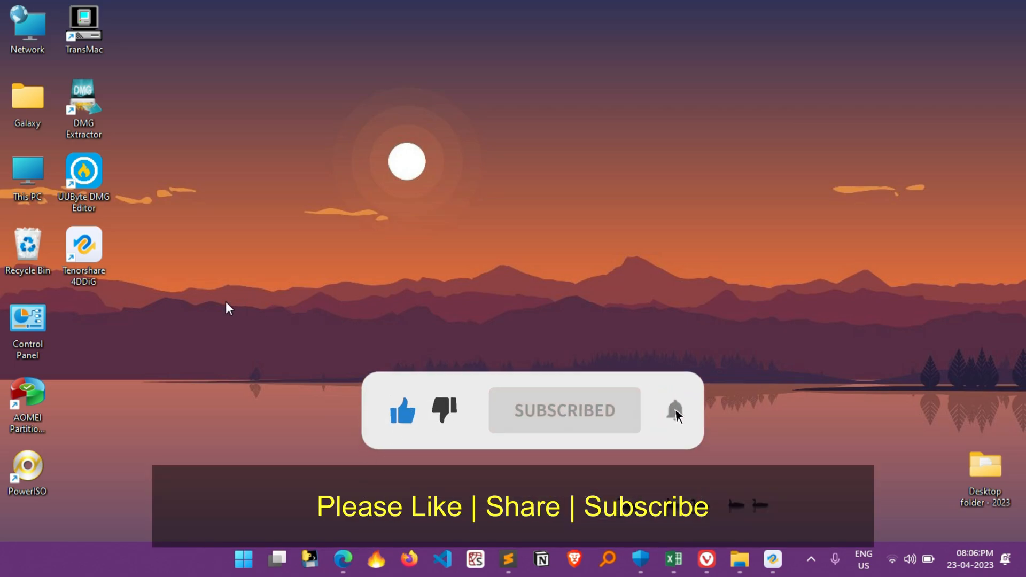